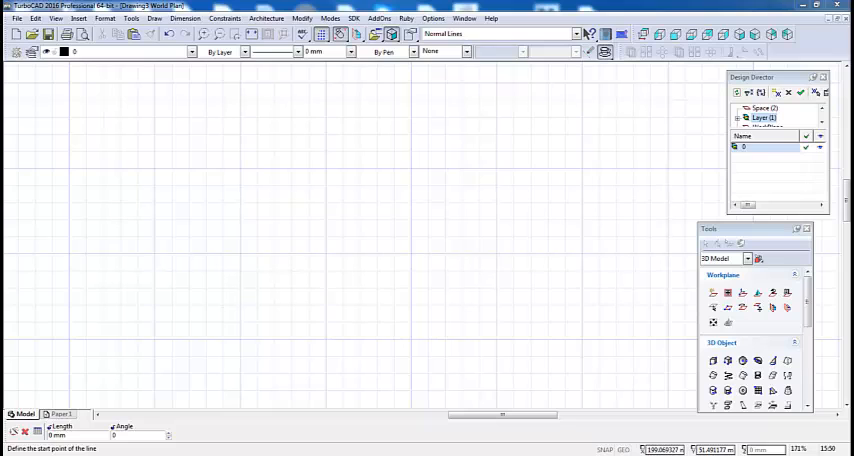
pyautogui.moveTo(378, 175)
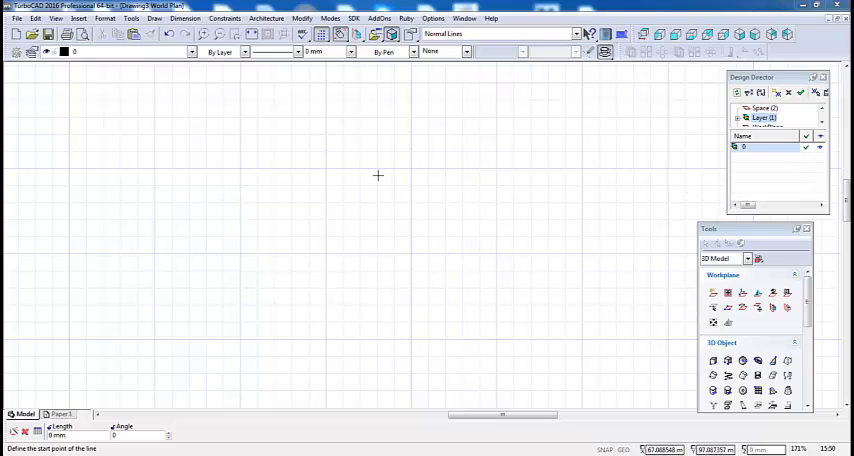
pyautogui.moveTo(33, 136)
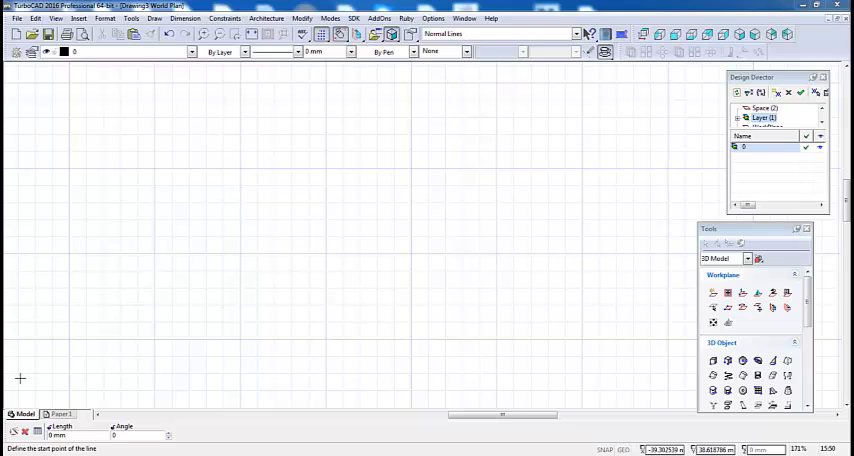
pyautogui.moveTo(598, 111)
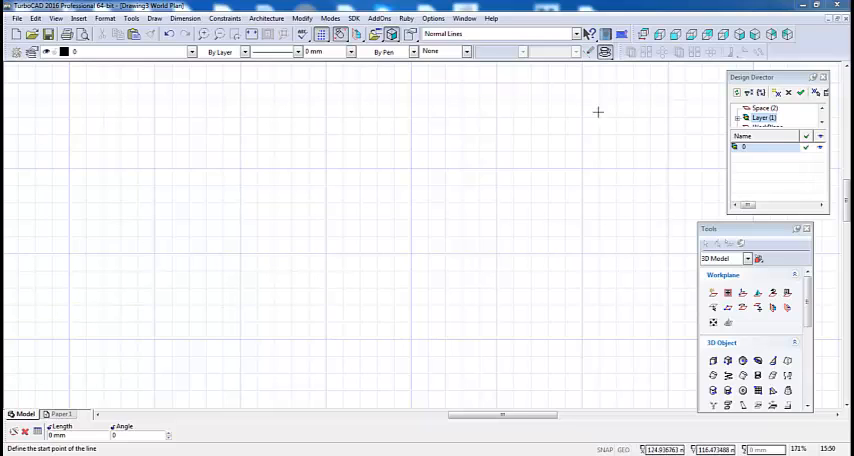
pyautogui.moveTo(836, 105)
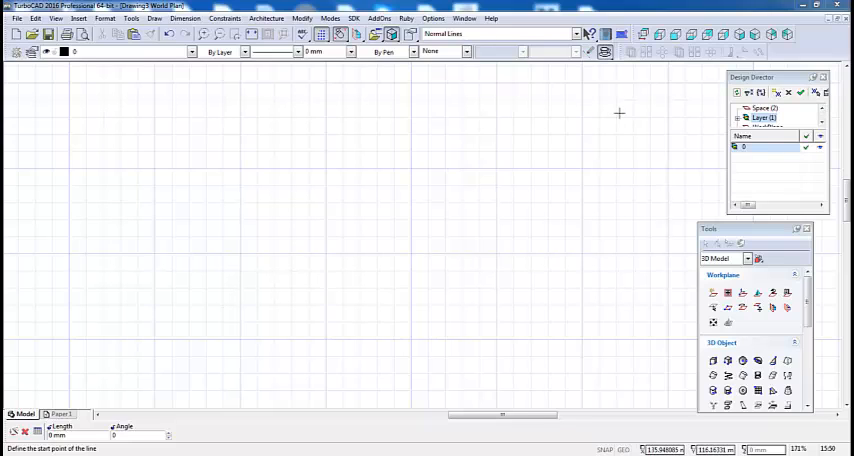
pyautogui.moveTo(628, 150)
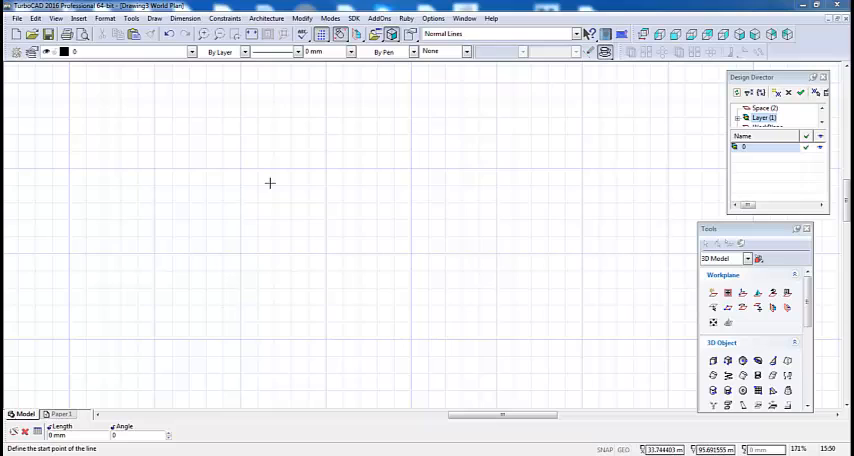
pyautogui.moveTo(279, 167)
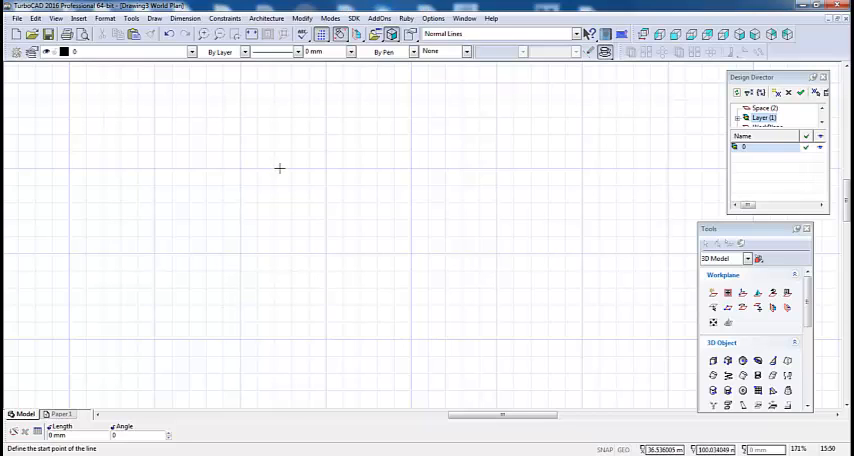
# Step: Bring up the quick drawing-tools palette to draw the 95 by 50 mm rectangle
pyautogui.rightClick(280, 168)
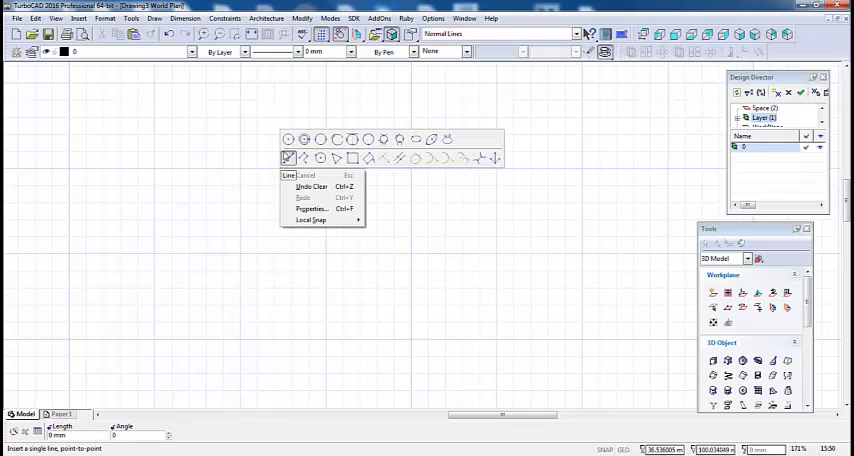
pyautogui.moveTo(368, 158)
pyautogui.write('50')
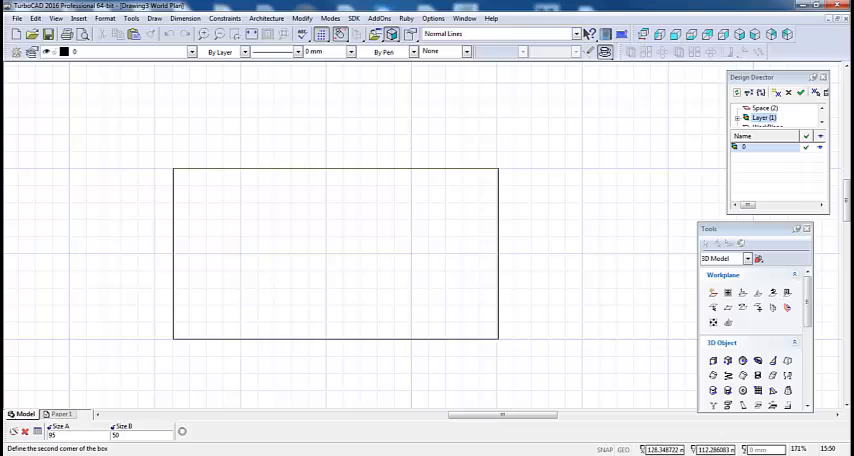
pyautogui.moveTo(297, 183)
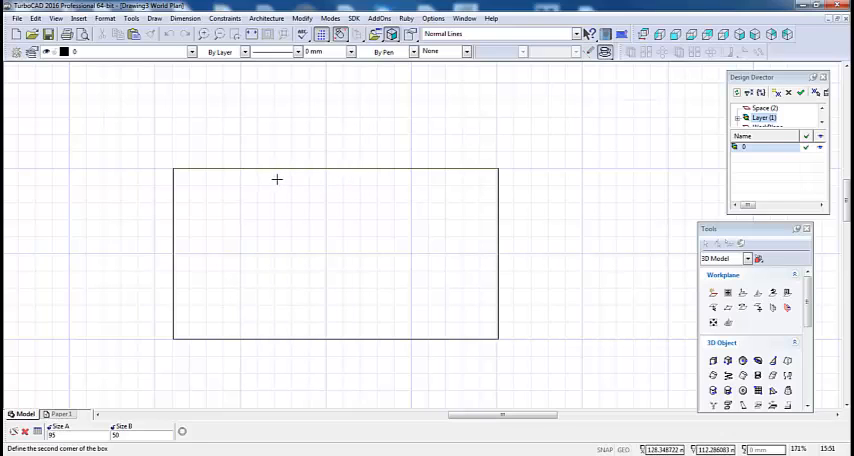
pyautogui.moveTo(200, 242)
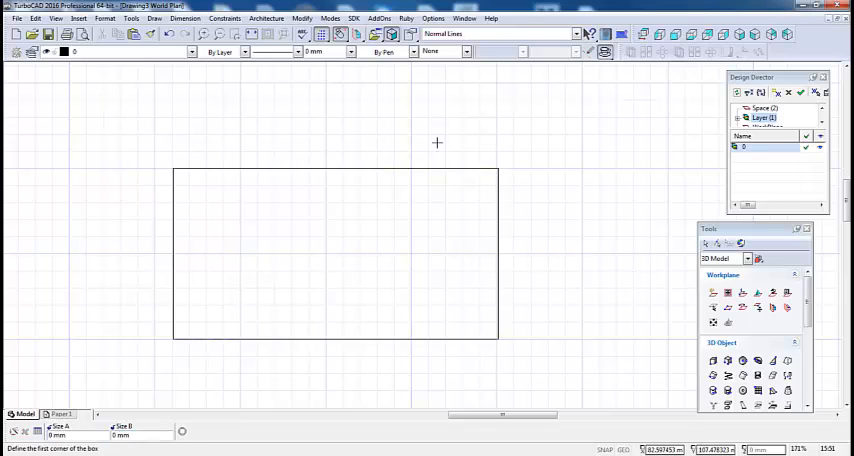
pyautogui.moveTo(380, 183)
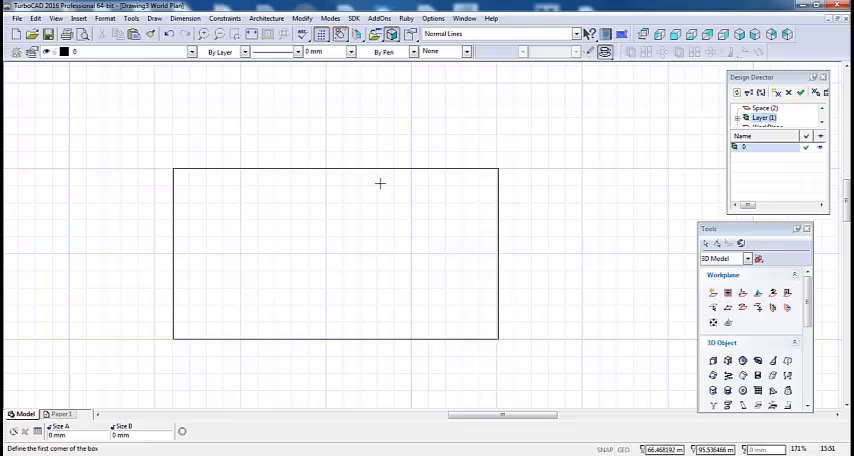
# Step: Select the 95 by 50 mm rectangle, set its editing to 2D, then deselect it
pyautogui.press('Escape')
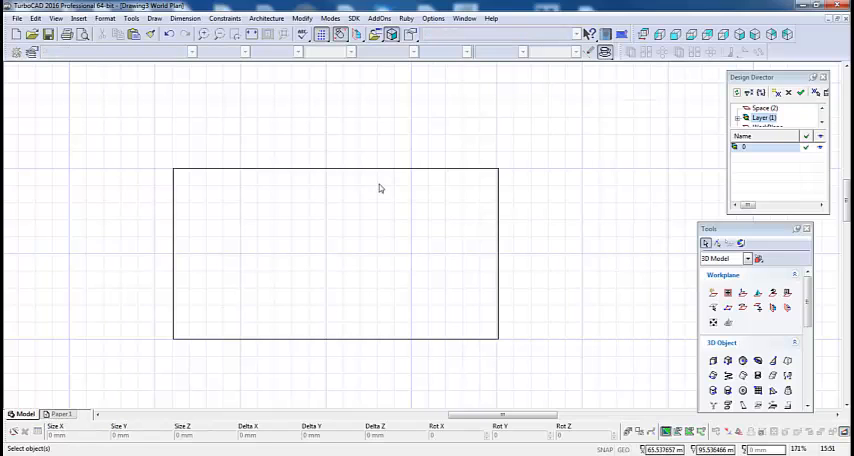
pyautogui.click(335, 253)
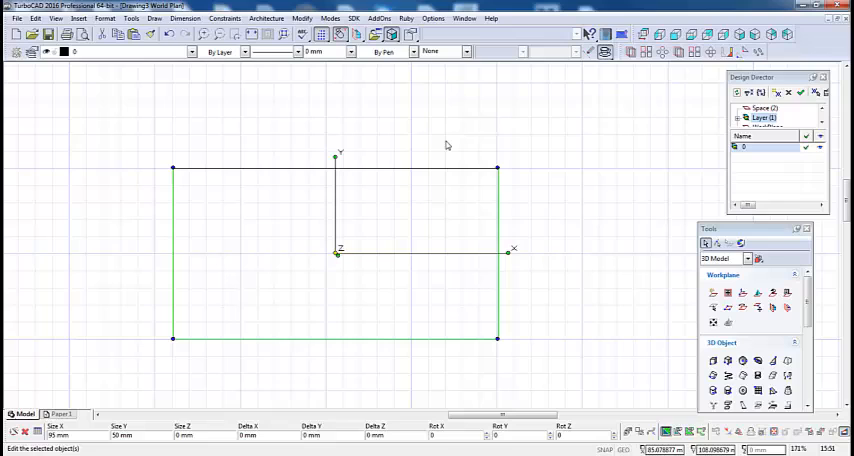
pyautogui.moveTo(448, 425)
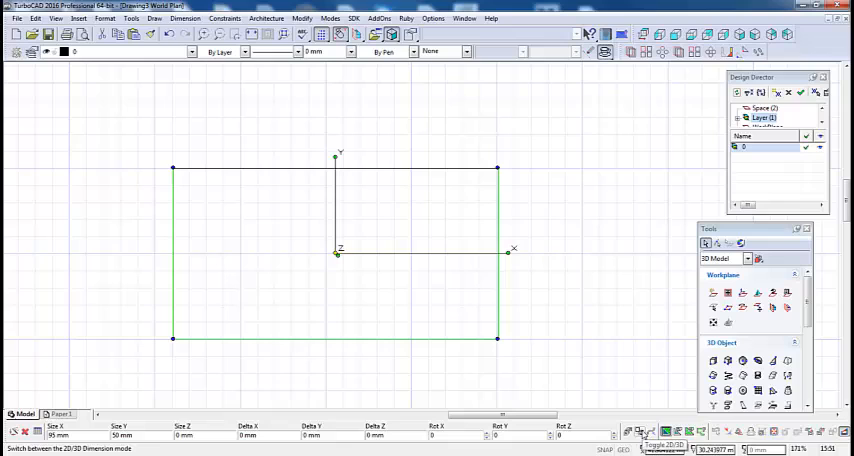
pyautogui.click(640, 431)
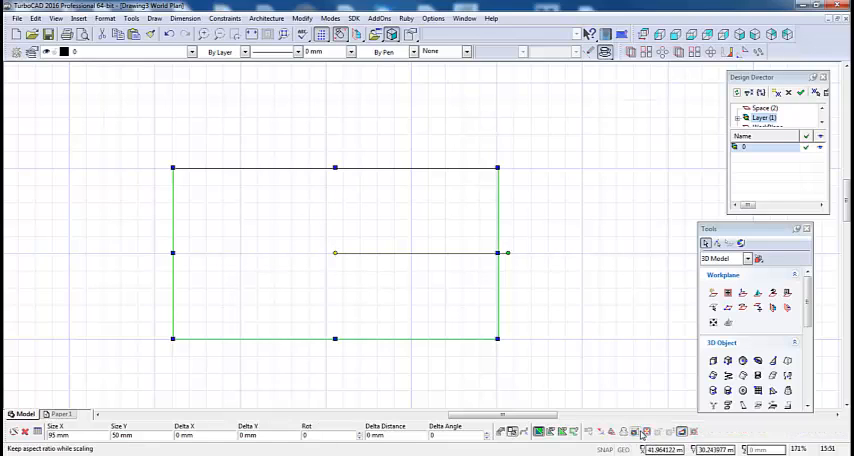
pyautogui.moveTo(525, 330)
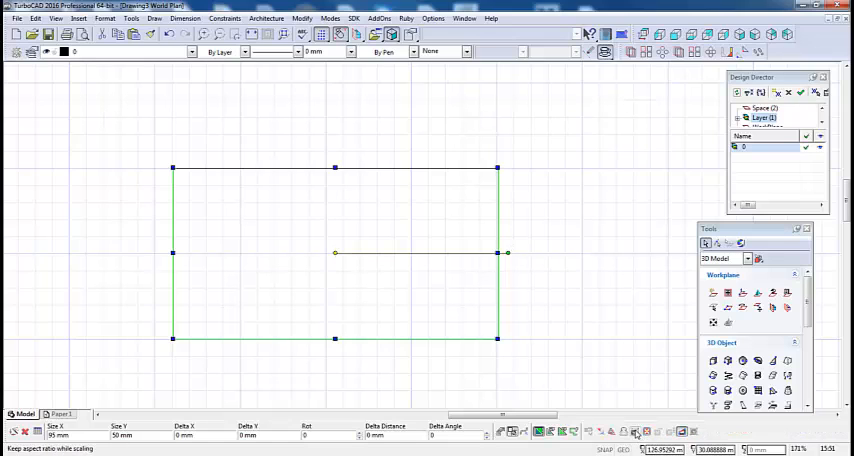
pyautogui.click(596, 321)
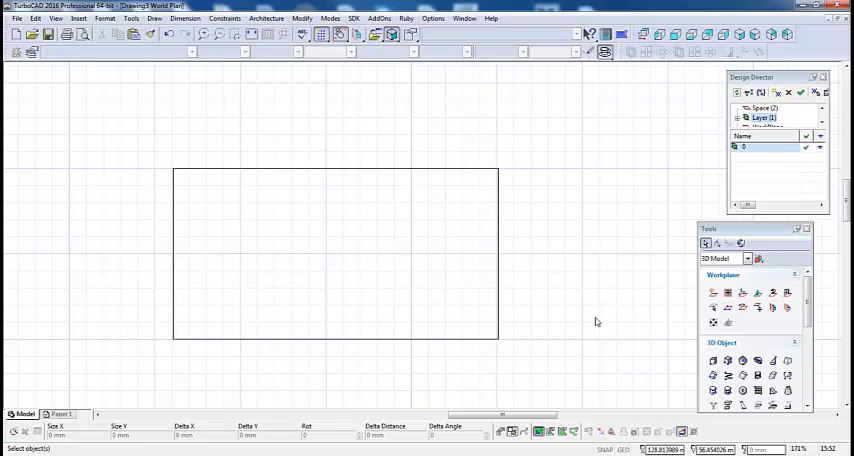
pyautogui.click(335, 253)
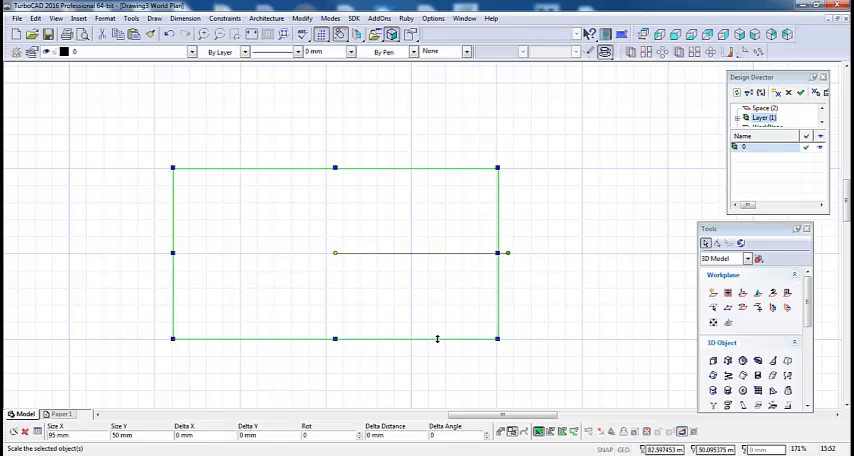
pyautogui.click(564, 204)
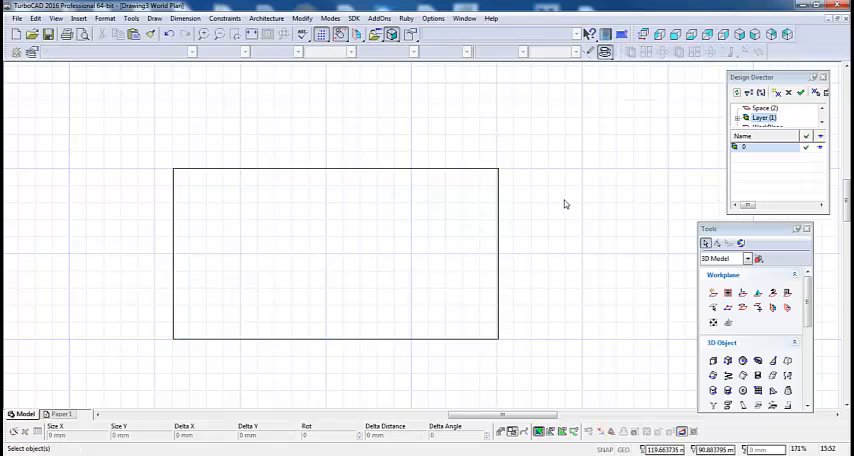
# Step: Draw a 20 mm circle at the rectangle's left edge beside the central circle
pyautogui.rightClick(309, 202)
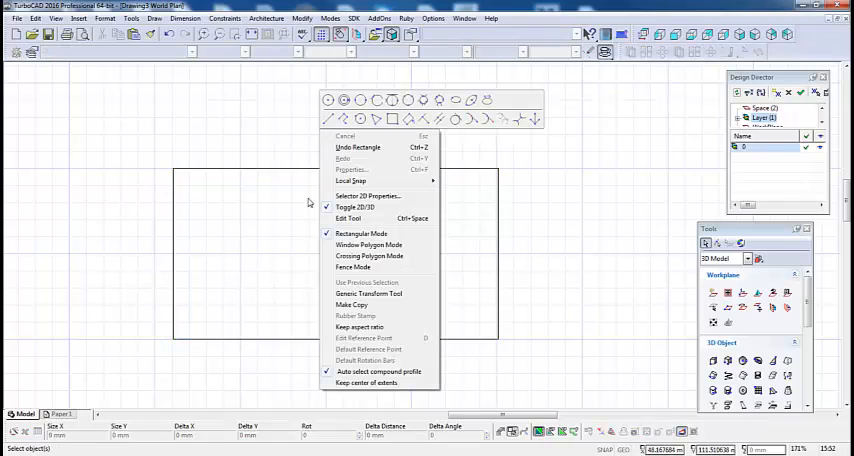
pyautogui.moveTo(360, 100)
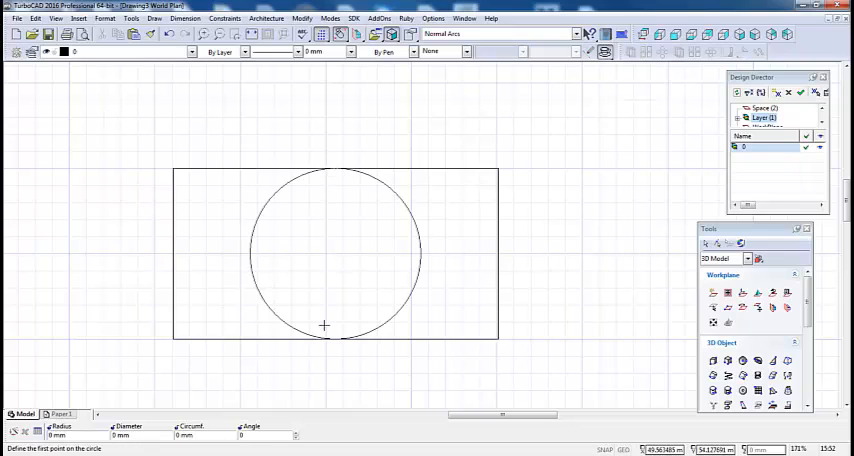
pyautogui.moveTo(217, 262)
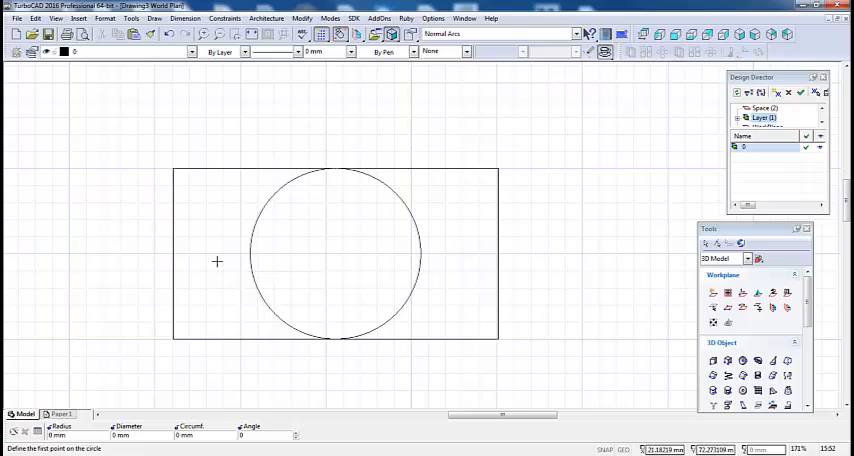
pyautogui.moveTo(174, 253)
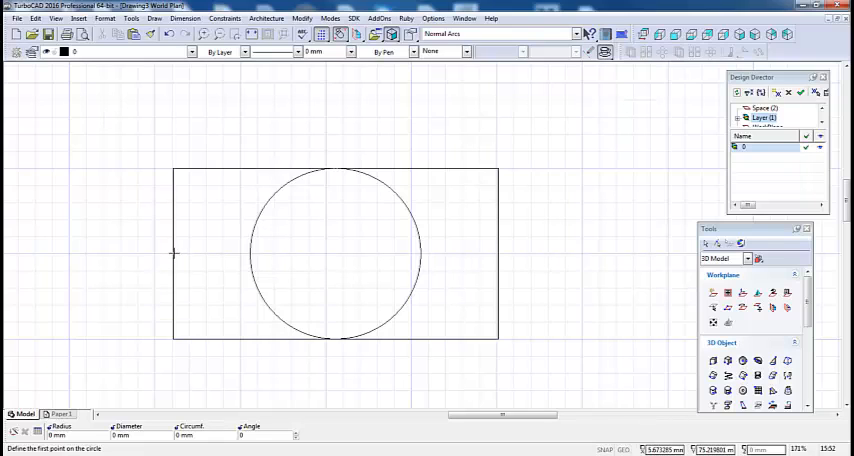
pyautogui.click(200, 253)
pyautogui.write('10')
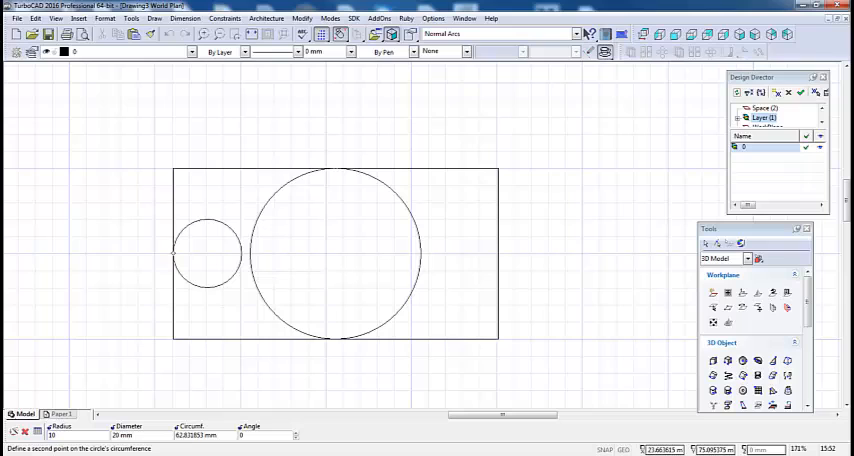
pyautogui.click(238, 250)
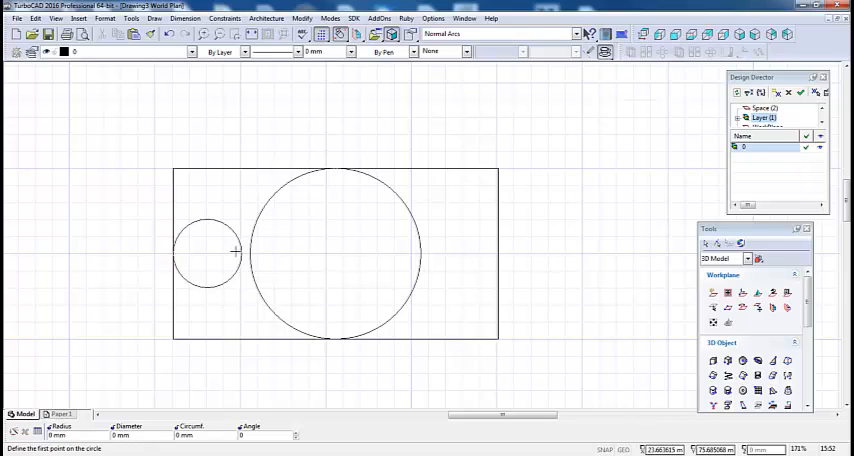
pyautogui.moveTo(288, 188)
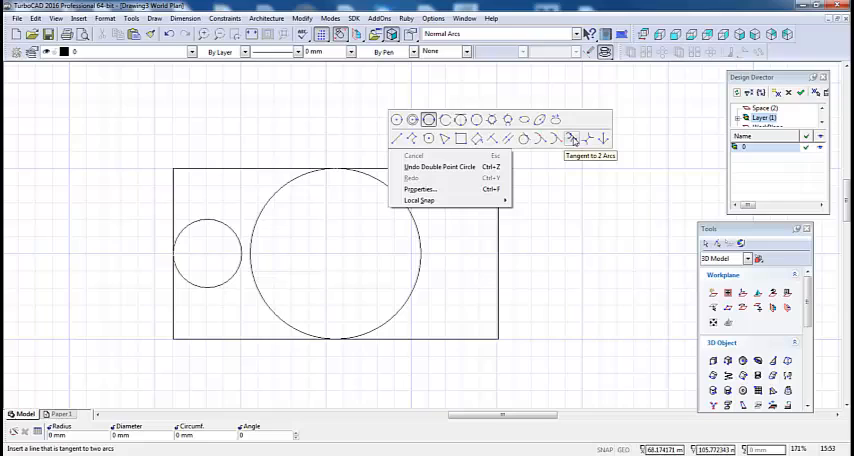
pyautogui.moveTo(538, 138)
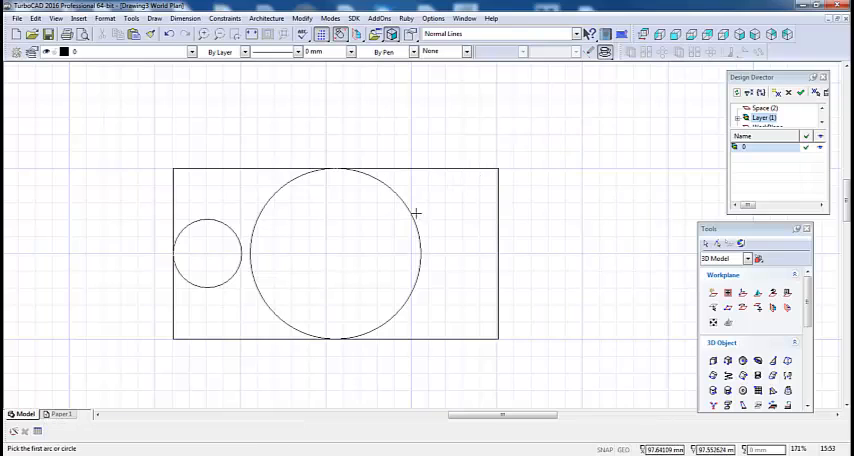
# Step: Pick the small left circle for the tangent line to the large circle
pyautogui.click(206, 253)
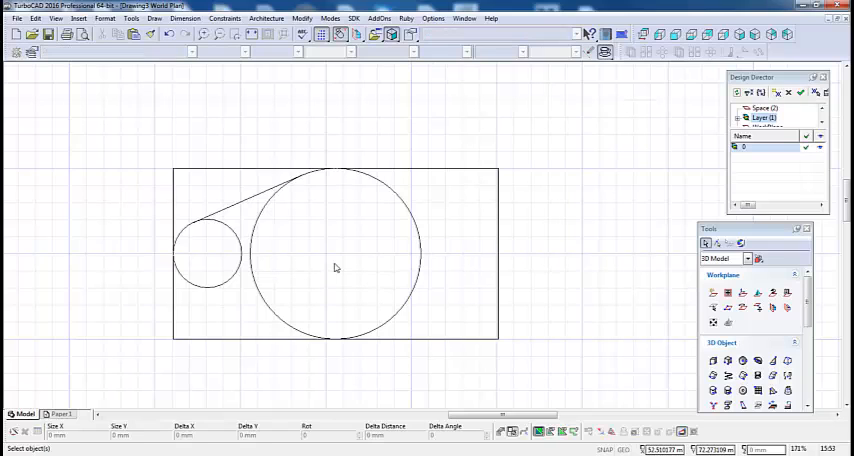
pyautogui.moveTo(184, 261)
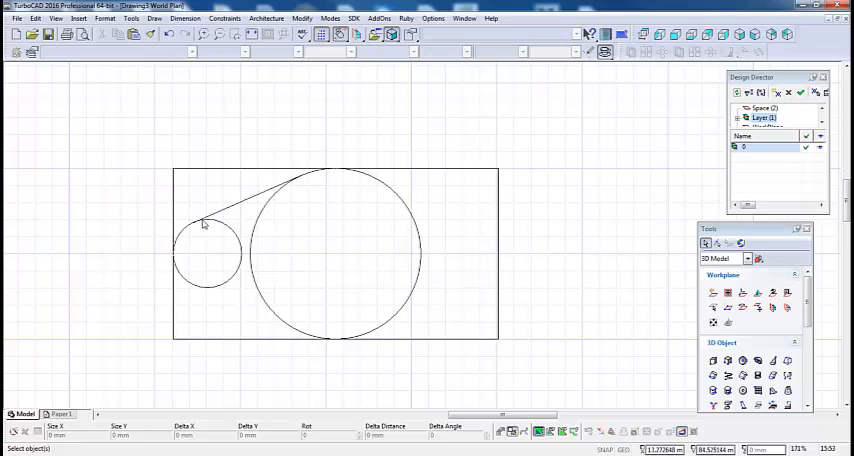
pyautogui.moveTo(330, 173)
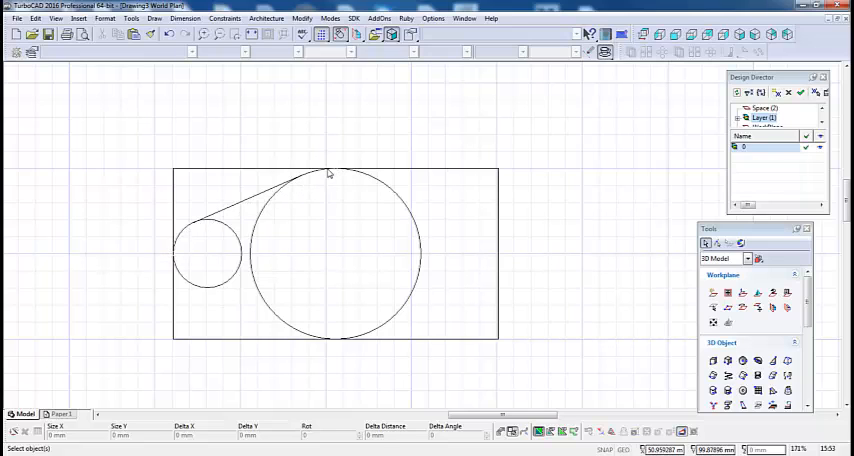
pyautogui.moveTo(210, 247)
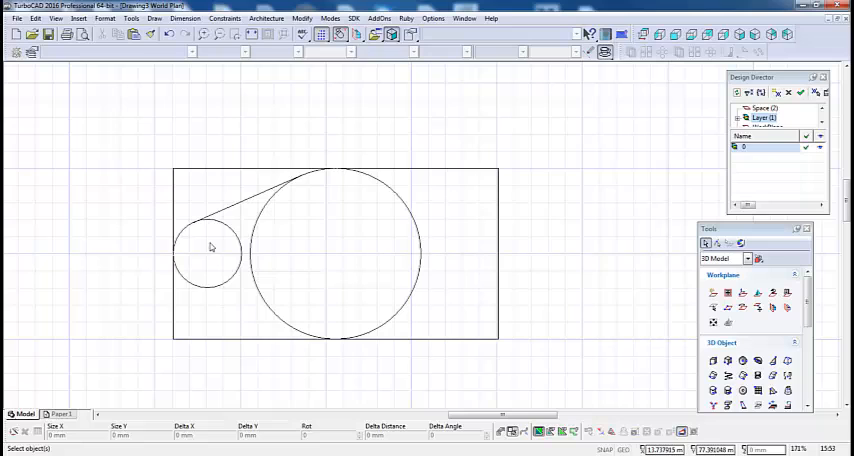
pyautogui.moveTo(382, 293)
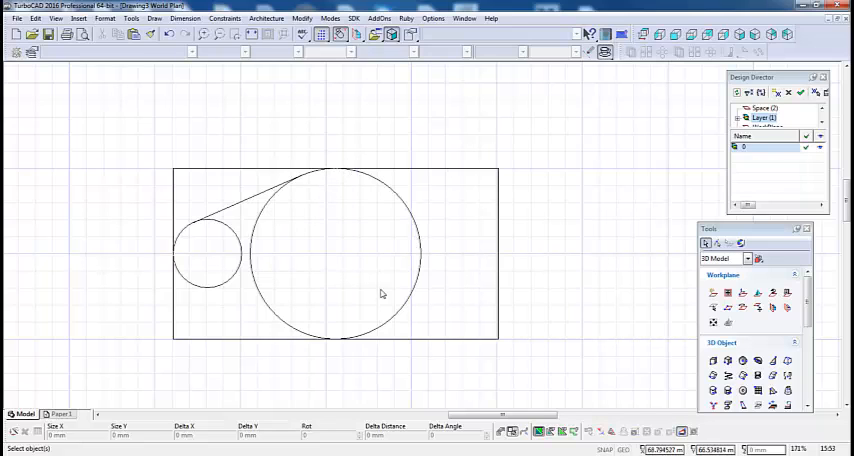
pyautogui.moveTo(176, 256)
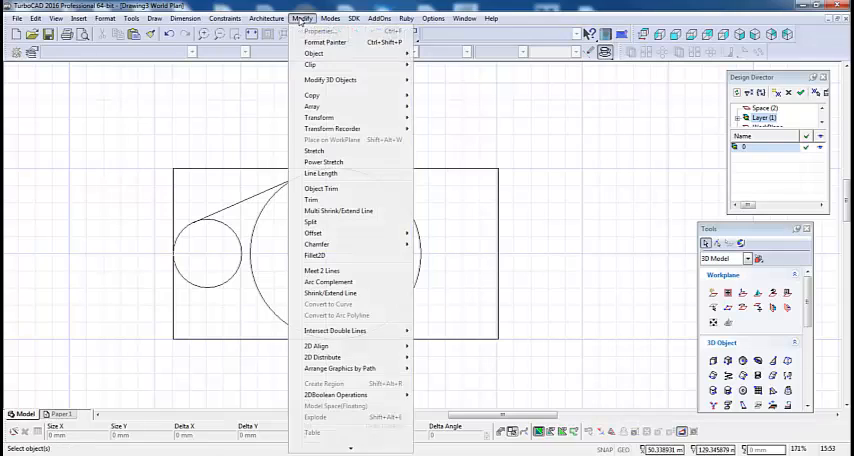
# Step: Split the large and small circles at their tangent points and delete the leftover arcs
pyautogui.click(310, 221)
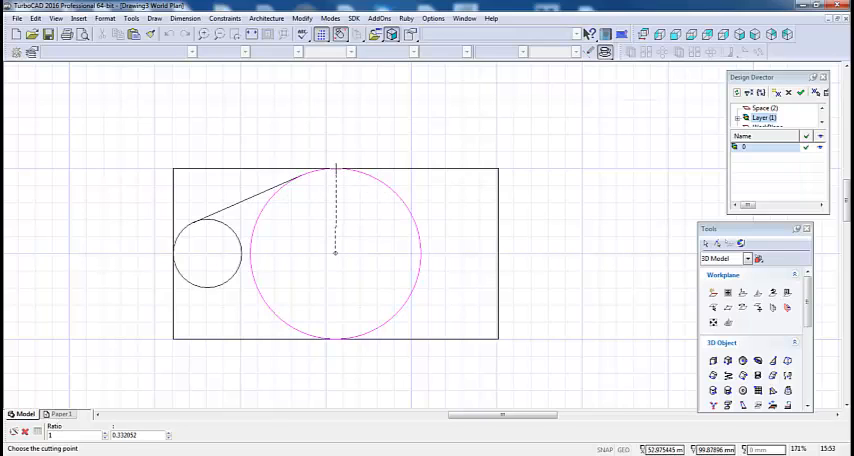
pyautogui.click(302, 178)
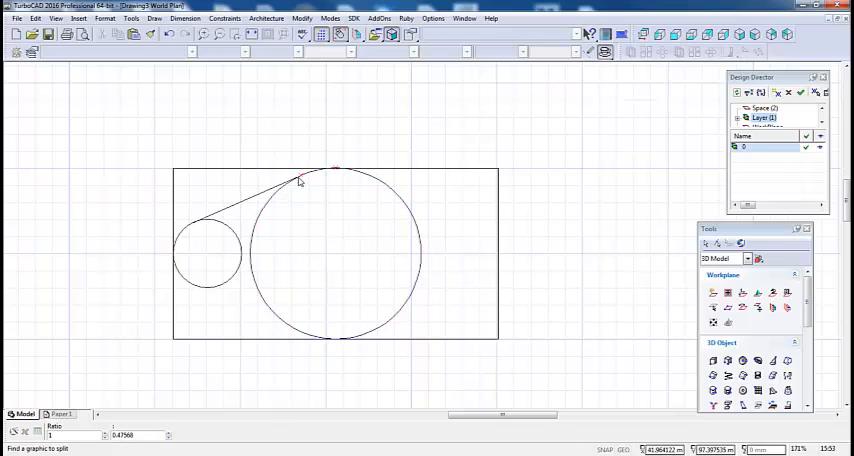
pyautogui.click(207, 253)
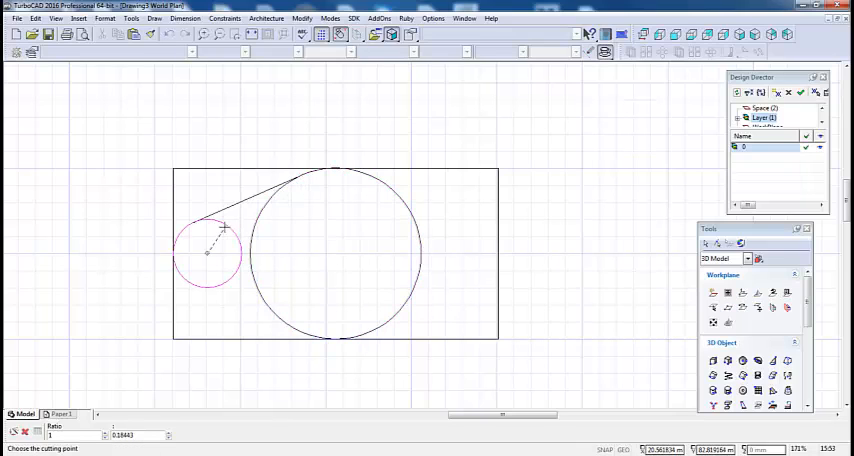
pyautogui.moveTo(195, 220)
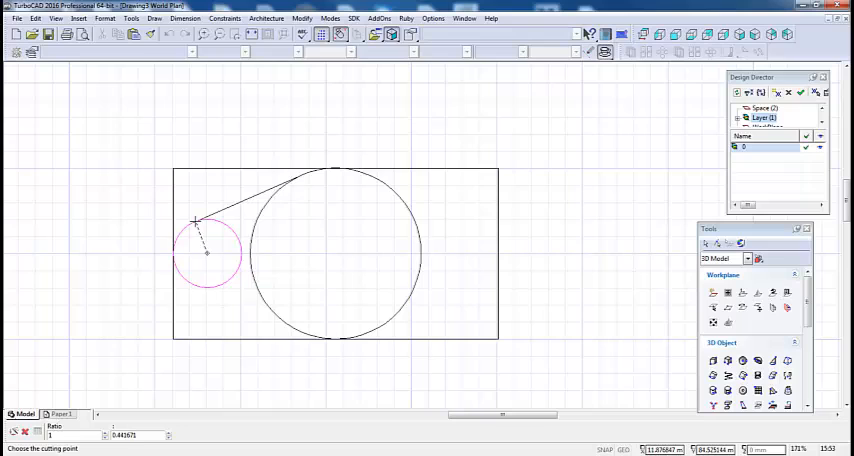
pyautogui.click(196, 221)
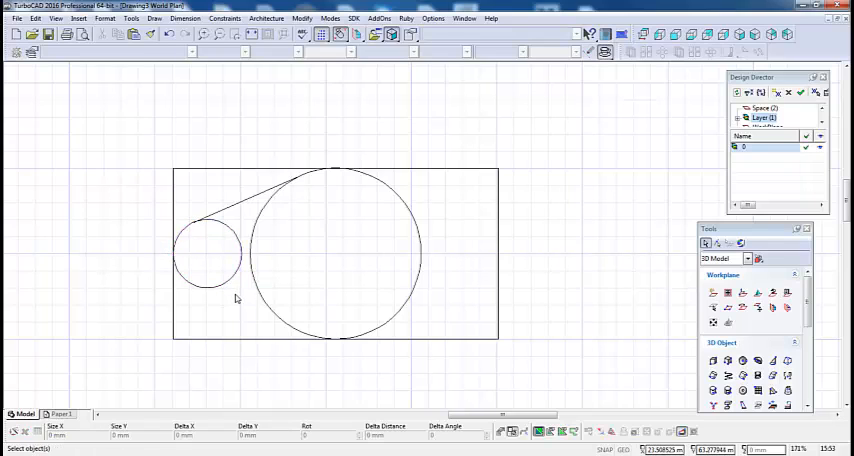
pyautogui.moveTo(218, 255); pyautogui.dragTo(278, 280)
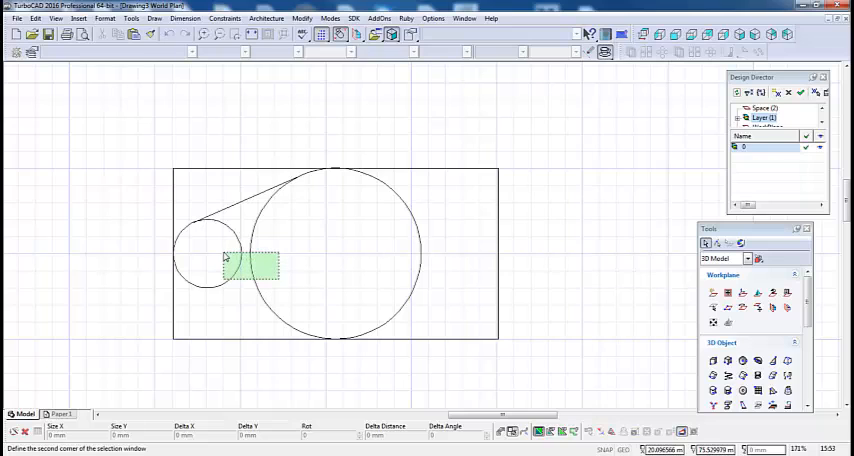
pyautogui.click(225, 256)
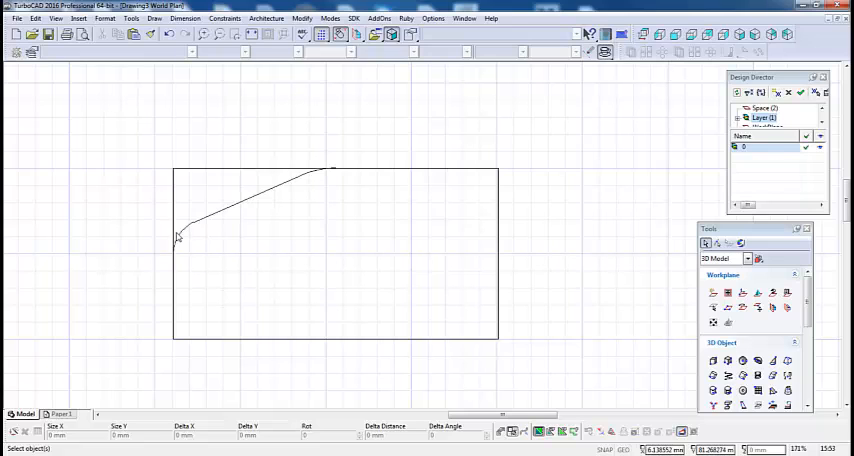
pyautogui.click(245, 205)
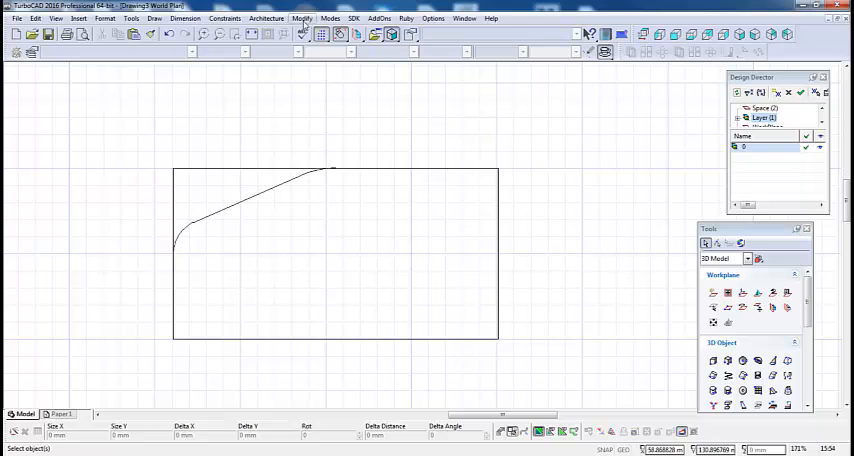
# Step: Join the tangent line and its short end arcs into a single polyline
pyautogui.click(301, 18)
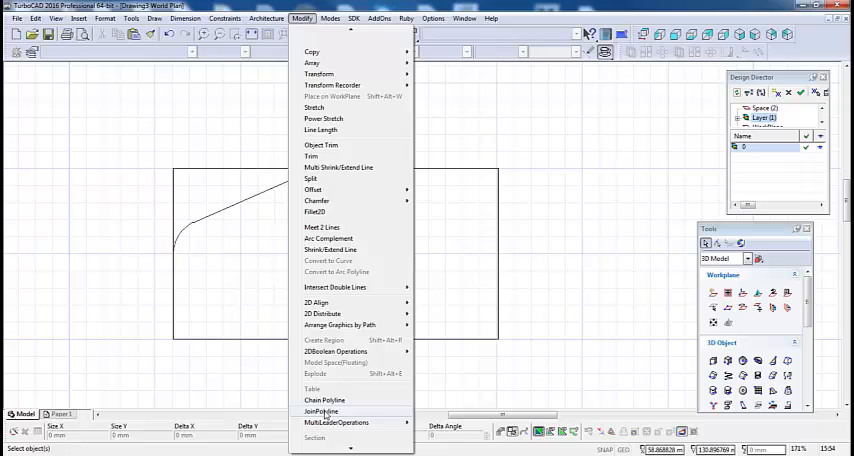
pyautogui.click(322, 411)
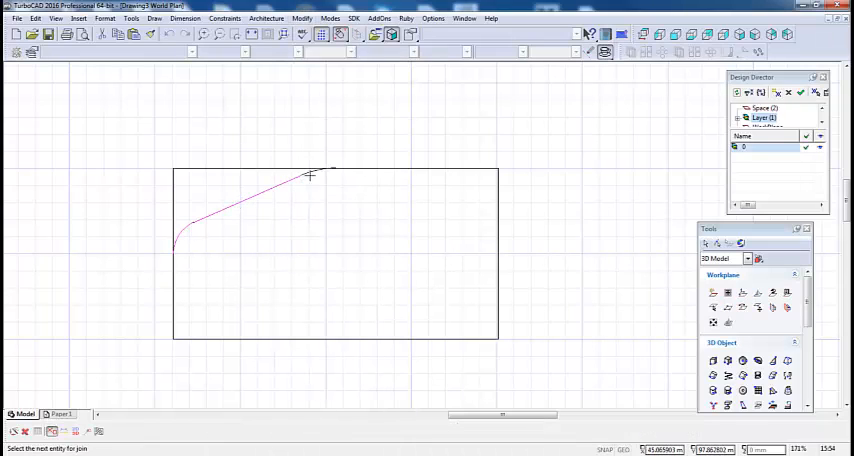
pyautogui.rightClick(312, 175)
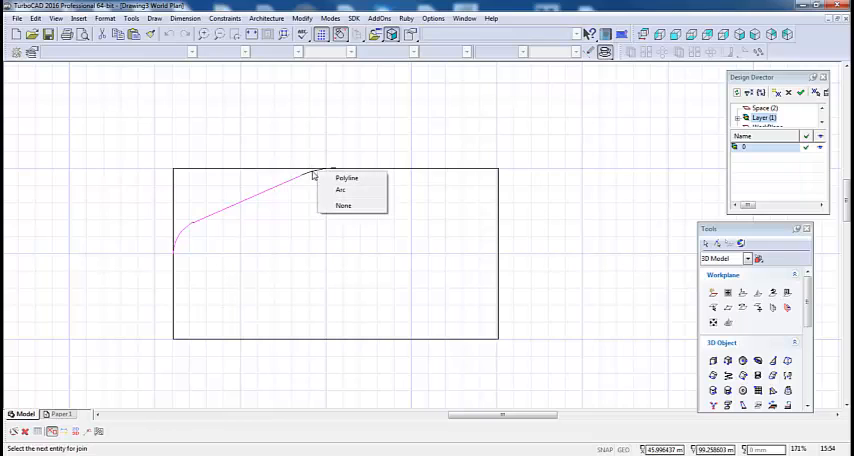
pyautogui.click(341, 190)
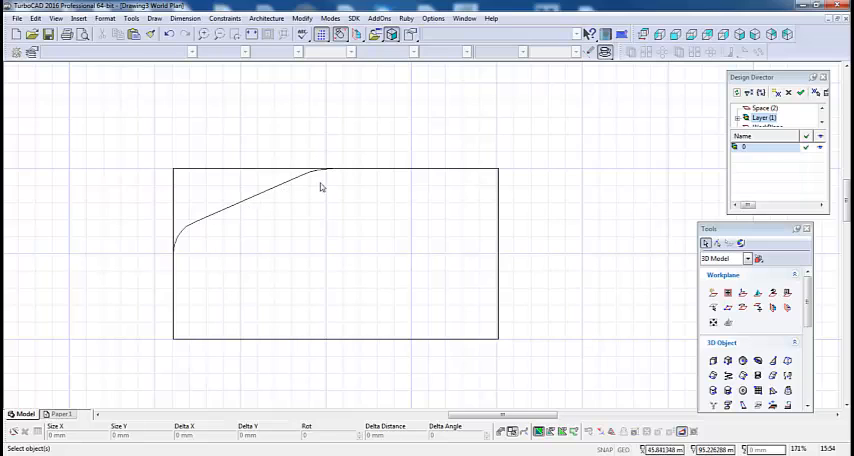
pyautogui.moveTo(201, 311)
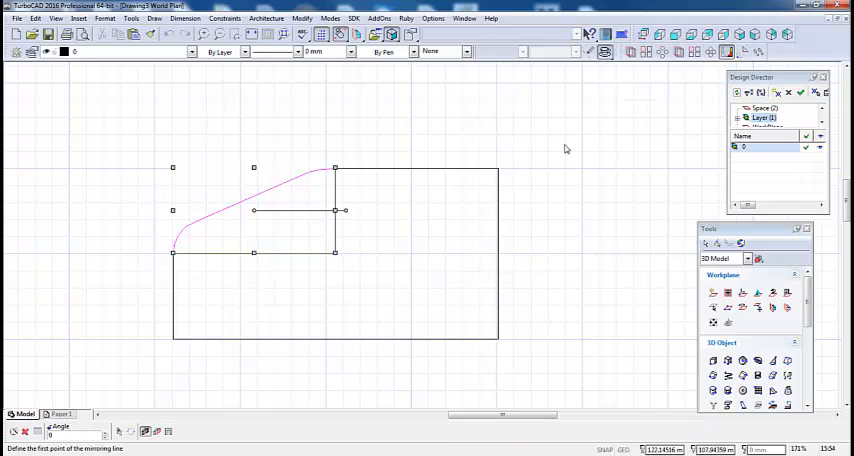
pyautogui.moveTo(338, 172)
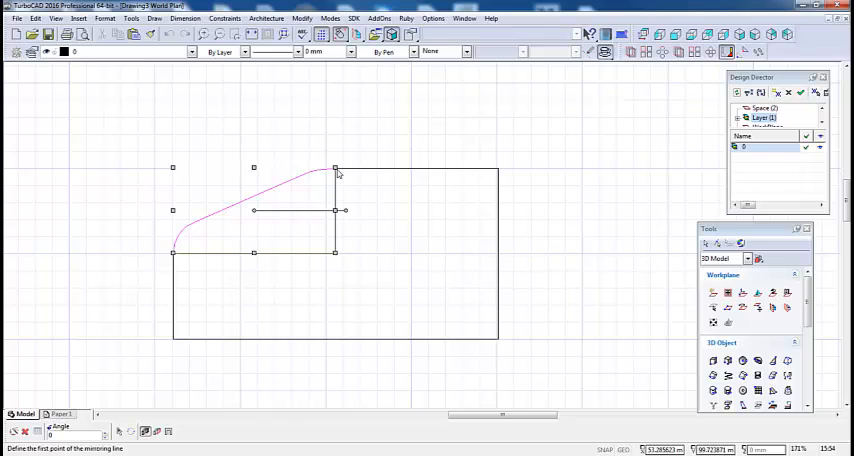
# Step: Mirror-copy the profile rightward across a vertical line through the centre
pyautogui.click(335, 168)
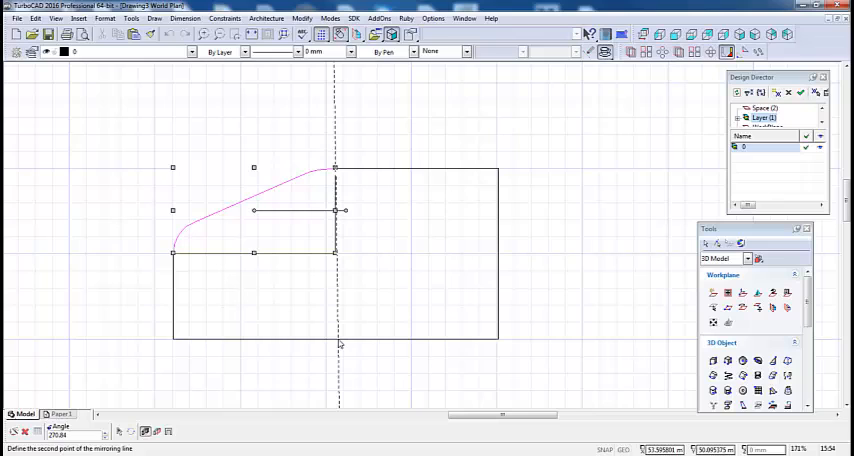
pyautogui.click(338, 345)
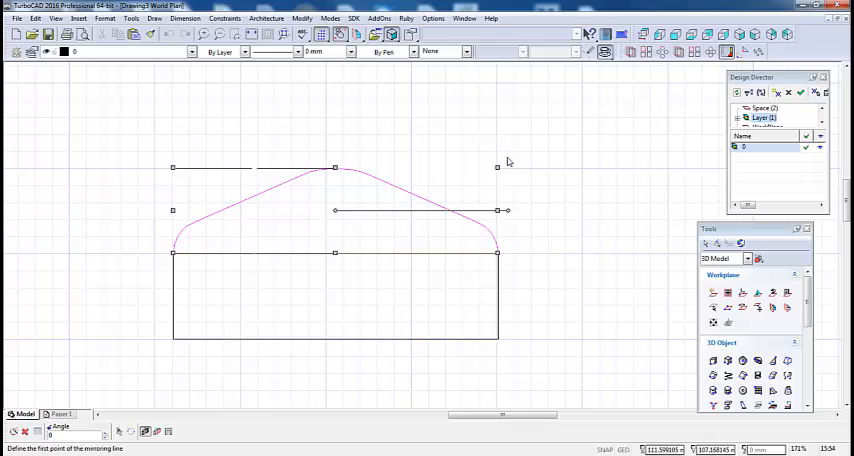
pyautogui.moveTo(175, 257)
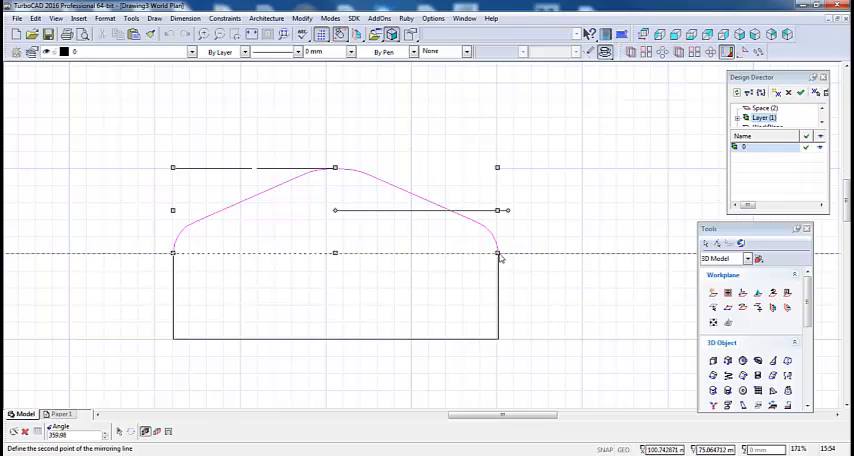
pyautogui.moveTo(565, 257)
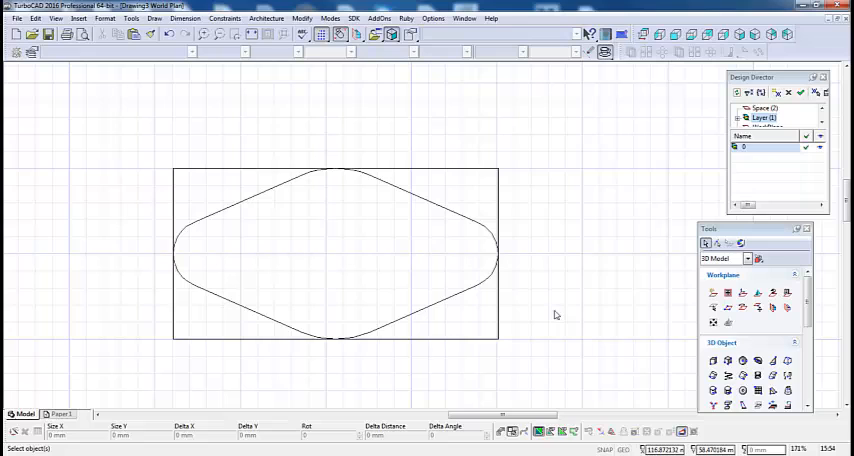
pyautogui.moveTo(368, 201)
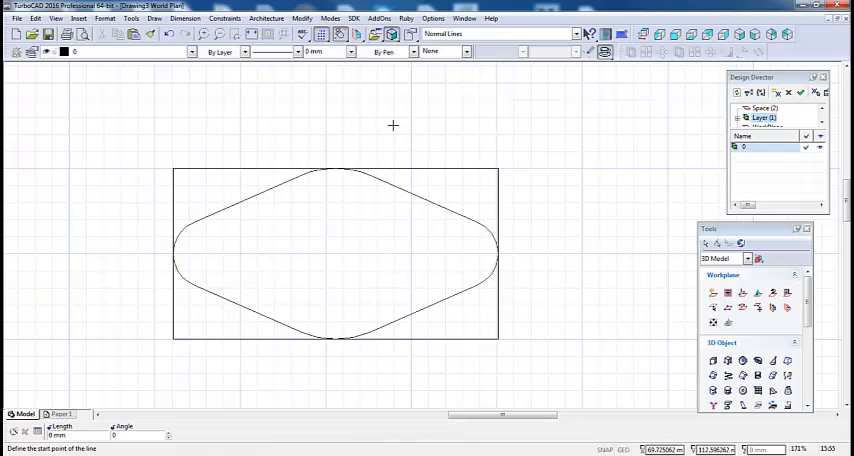
pyautogui.moveTo(264, 259)
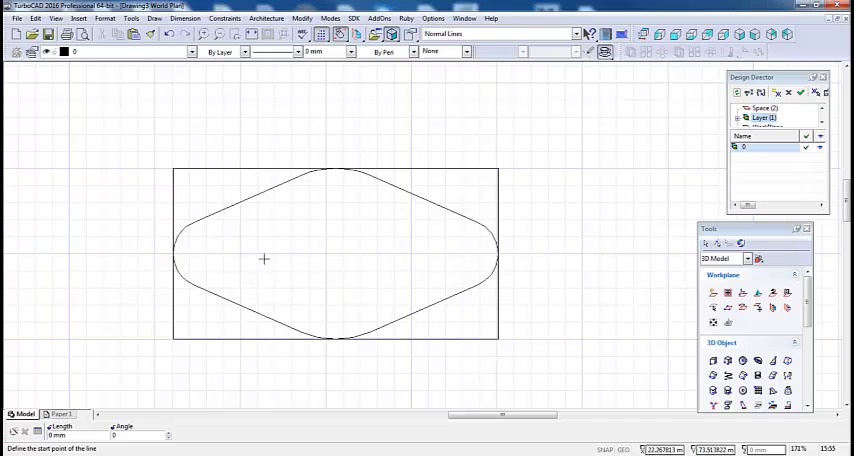
pyautogui.moveTo(335, 167)
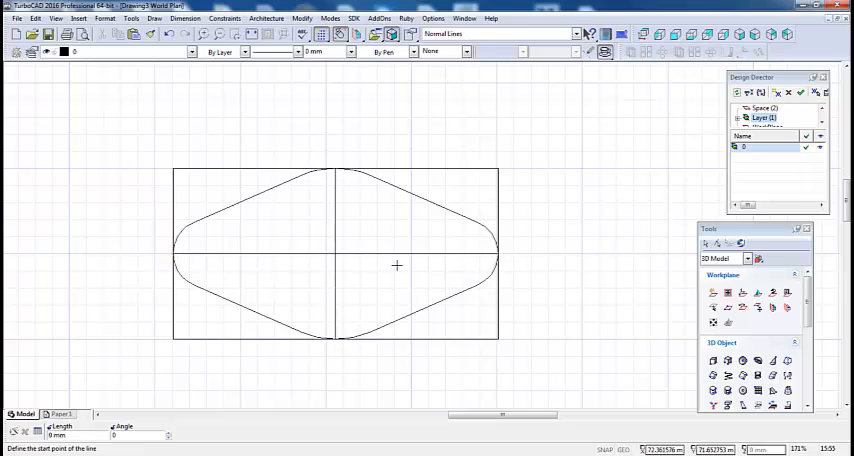
# Step: Exit the Line tool now that the outline lines are complete
pyautogui.press('Escape')
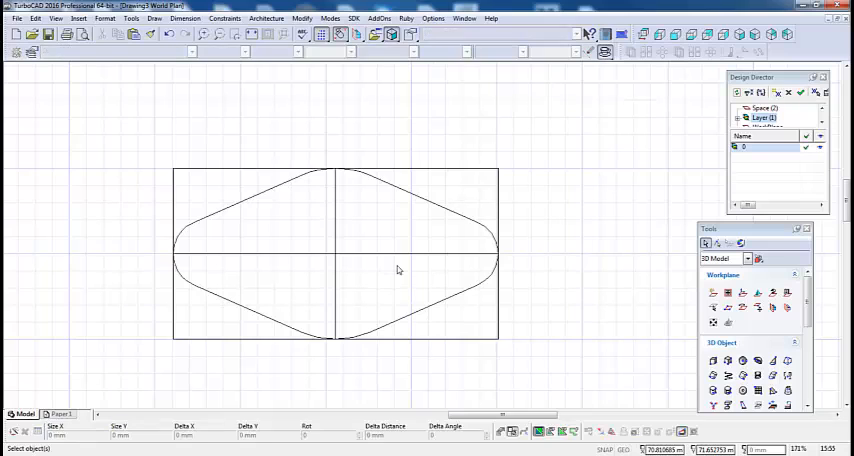
pyautogui.moveTo(222, 297)
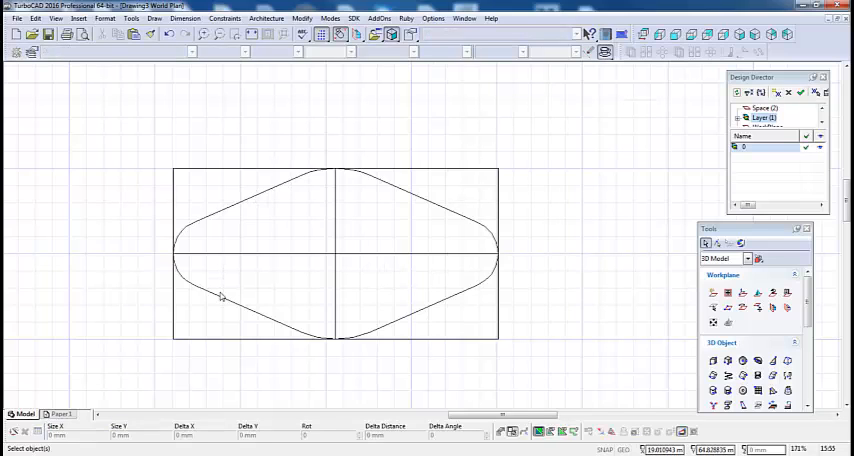
pyautogui.moveTo(432, 214)
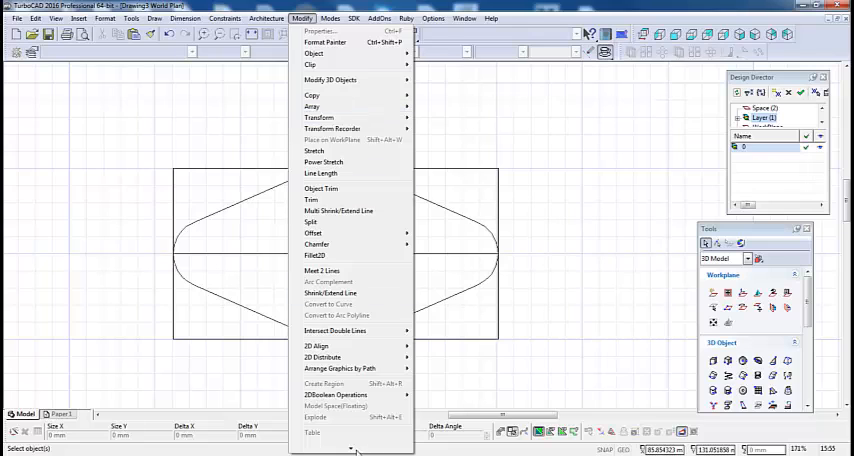
# Step: Pick the flange outline pieces with Join Polyline and finish the join
pyautogui.click(322, 271)
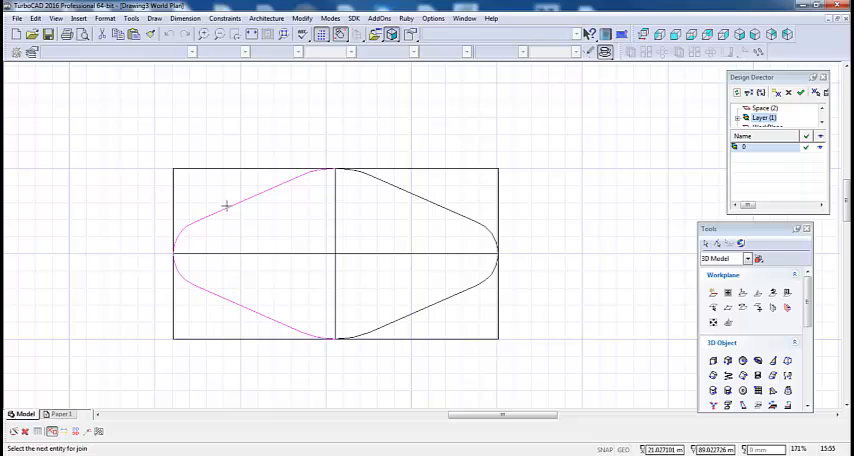
pyautogui.click(444, 299)
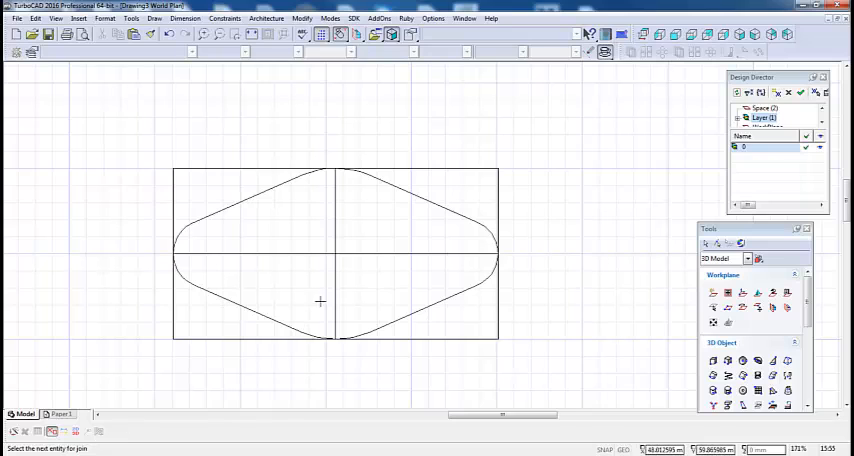
pyautogui.moveTo(324, 218)
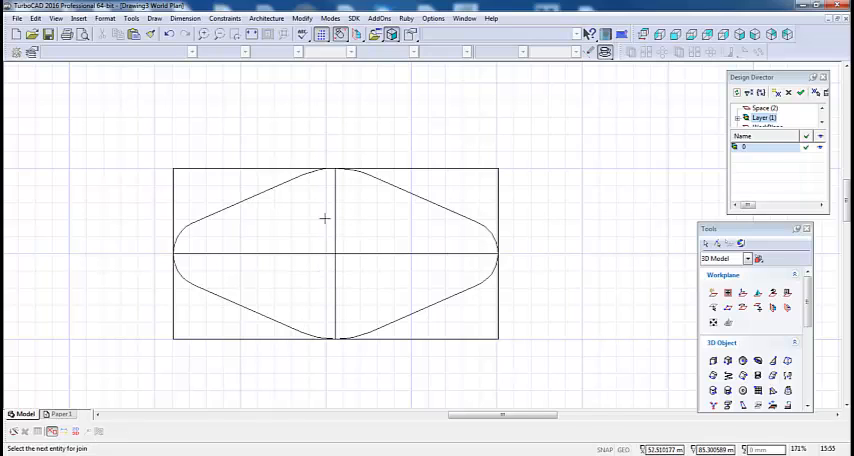
pyautogui.moveTo(472, 242)
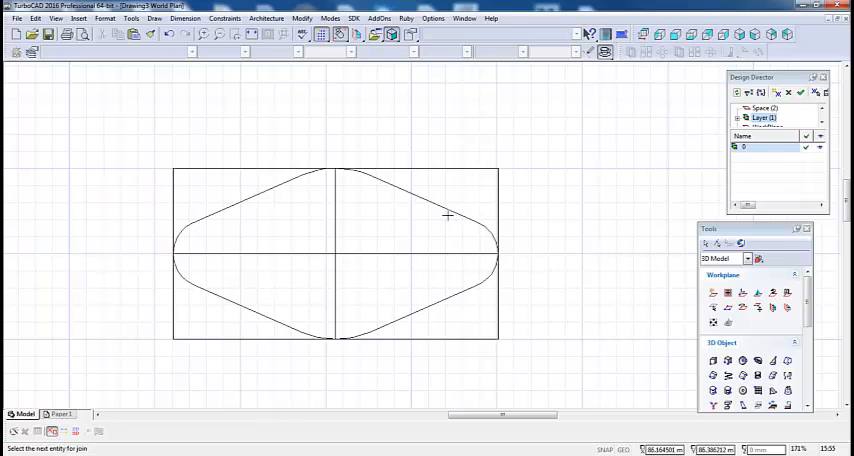
pyautogui.rightClick(447, 216)
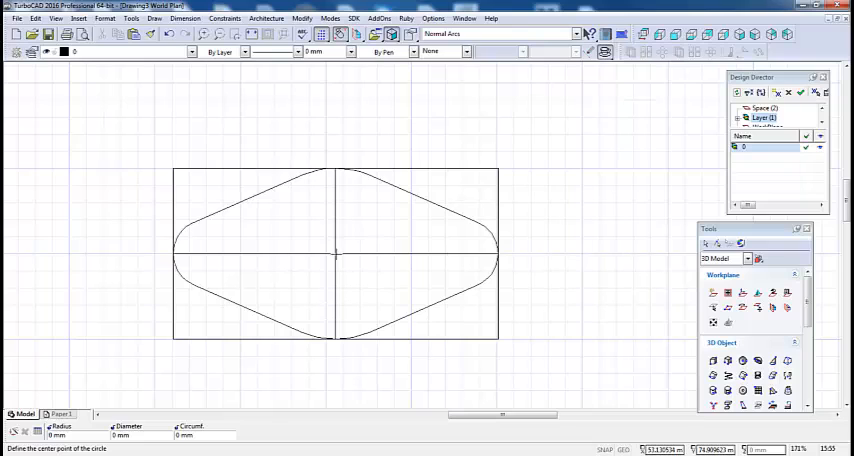
# Step: Centre a small circle on the centre-line intersection and select it
pyautogui.click(335, 253)
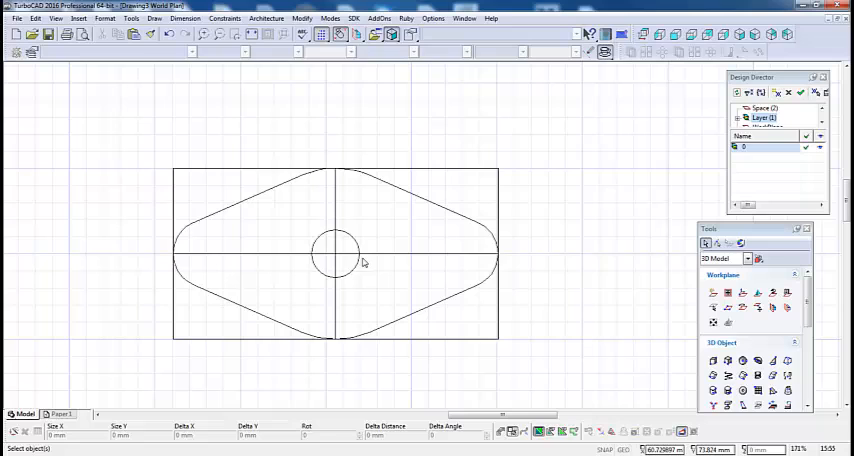
pyautogui.click(335, 253)
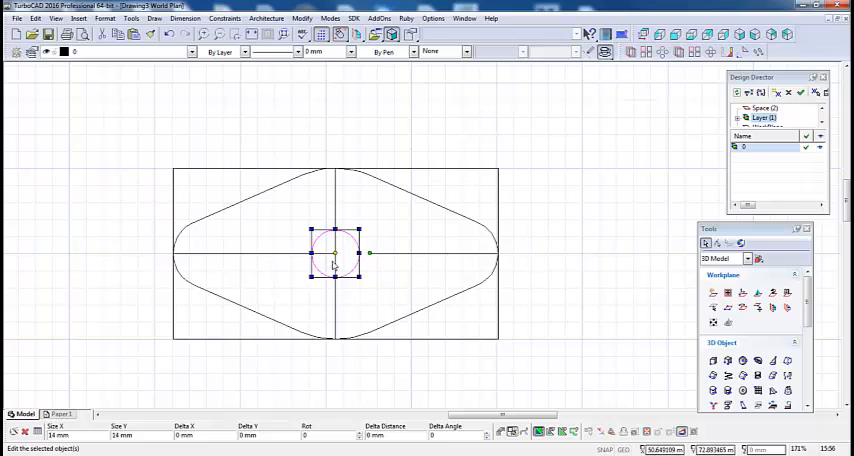
pyautogui.moveTo(456, 264)
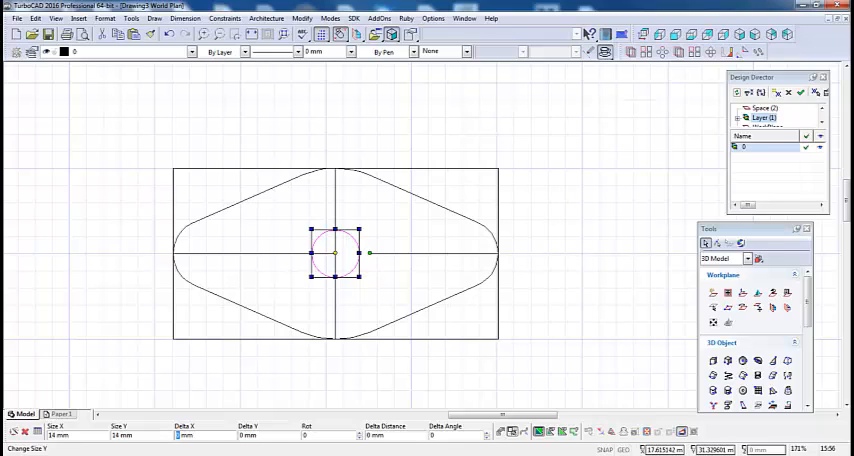
# Step: Slide the 14 mm circle into the right lobe, then copy it into the left lobe
pyautogui.moveTo(335, 253); pyautogui.dragTo(437, 253)
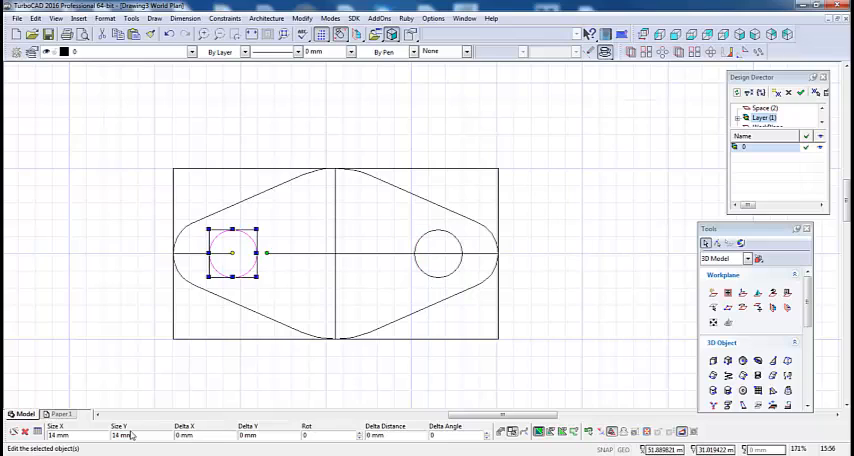
pyautogui.click(543, 189)
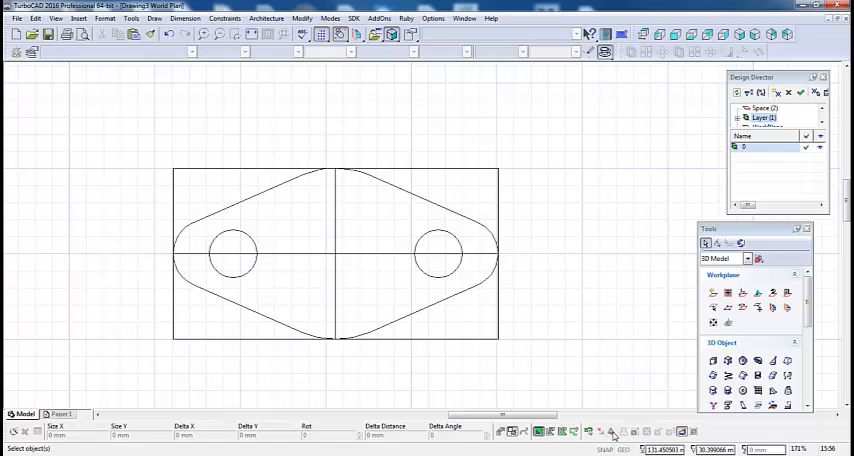
pyautogui.moveTo(403, 268)
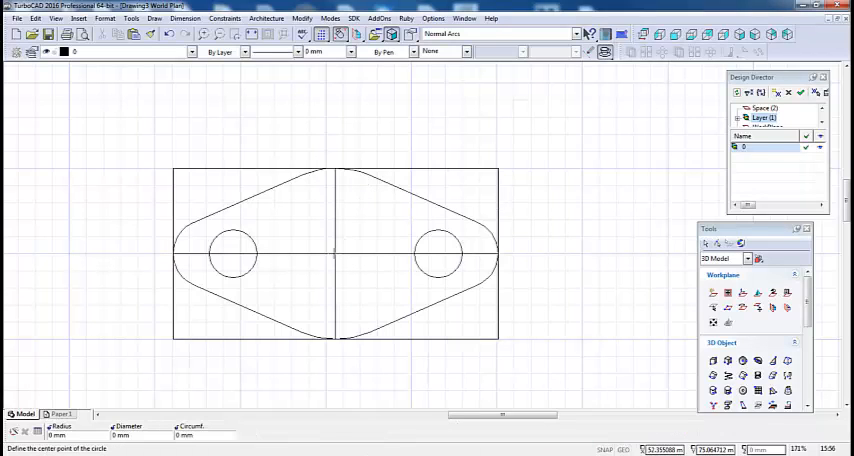
# Step: Draw the large pipe-hole circle centred on the centre-line intersection
pyautogui.click(361, 260)
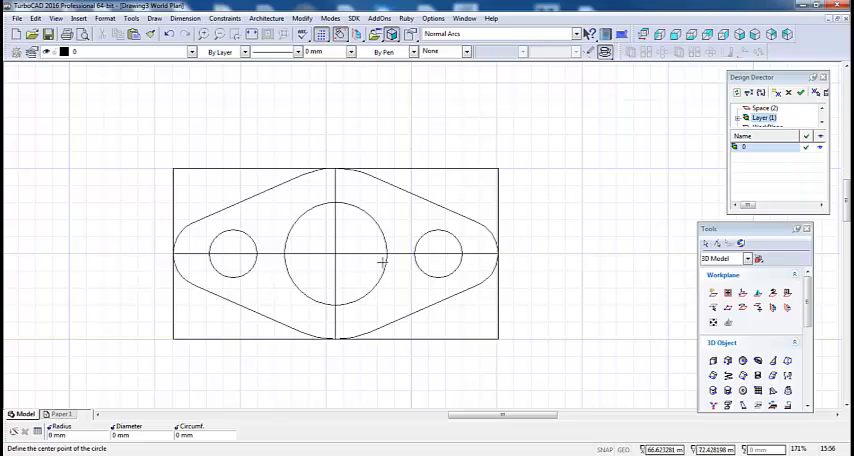
pyautogui.moveTo(360, 200)
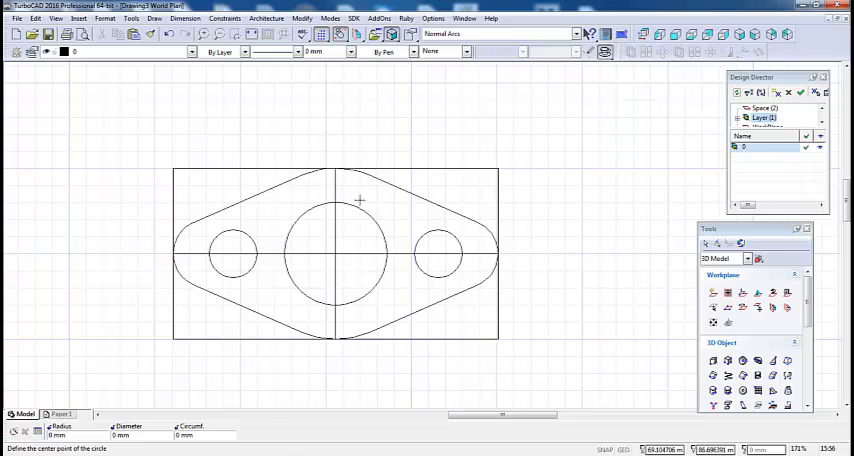
pyautogui.moveTo(363, 206)
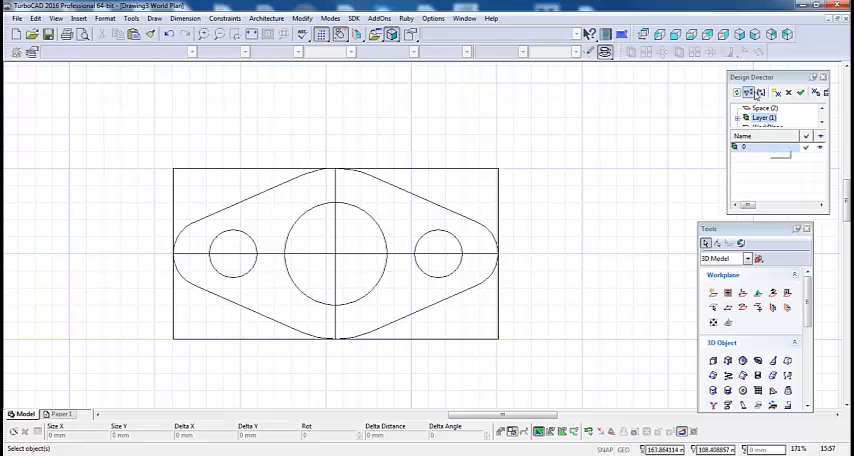
pyautogui.moveTo(776, 92)
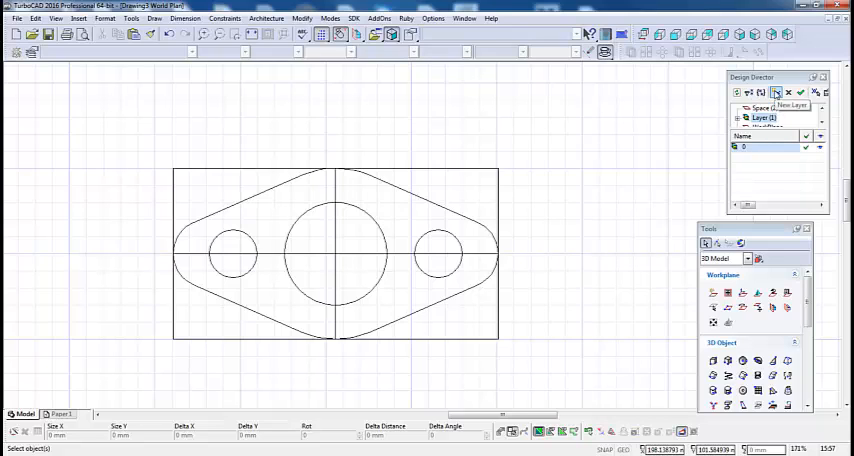
# Step: Add a layer named 'Construction Lines' from the Design Director
pyautogui.click(776, 92)
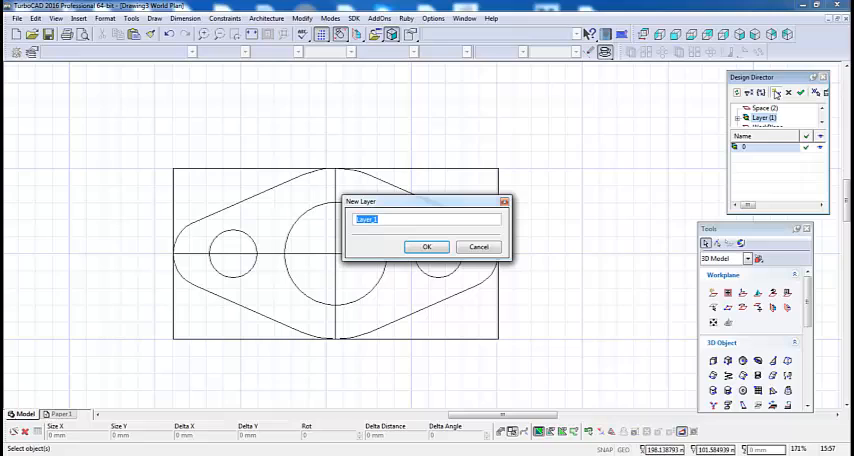
pyautogui.write('Construc')
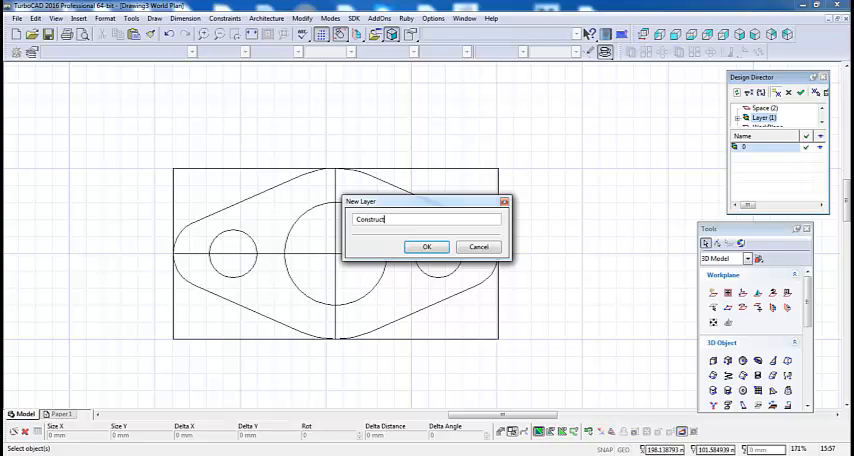
pyautogui.write('tion Lines')
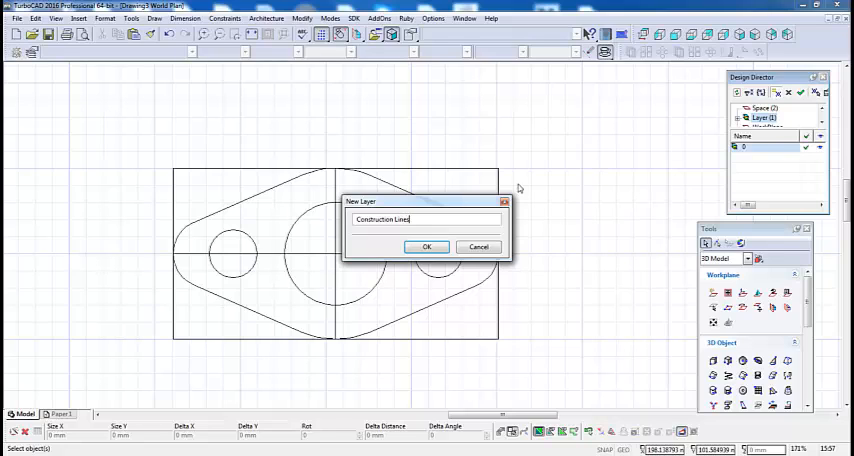
pyautogui.click(427, 246)
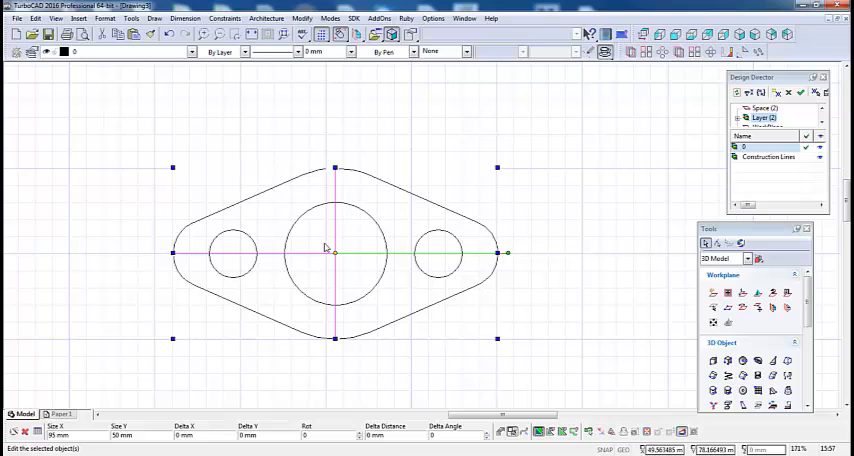
pyautogui.moveTo(393, 243)
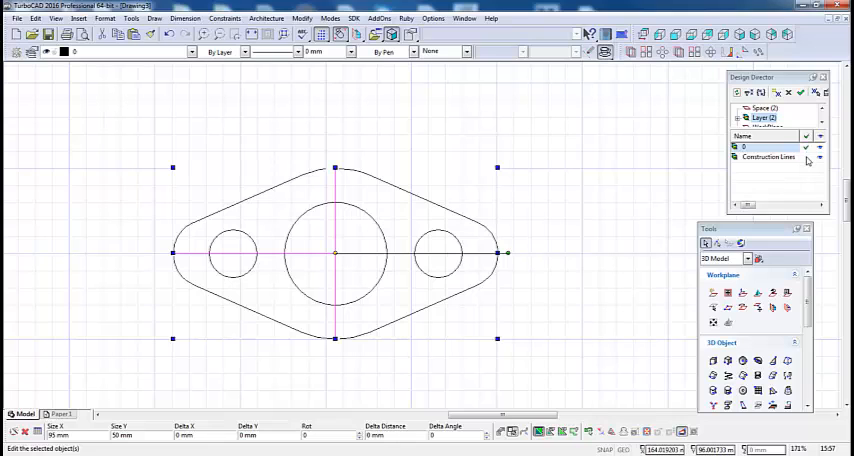
# Step: Assign the rectangle and centre lines to Construction Lines and switch that layer off
pyautogui.click(768, 157)
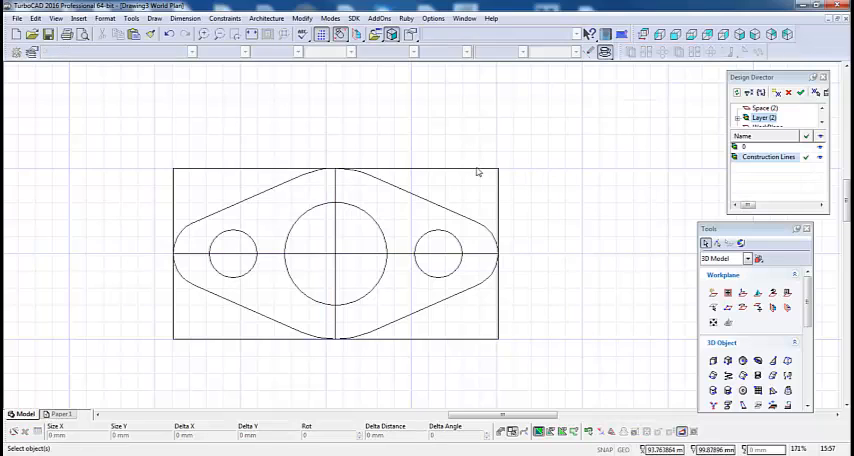
pyautogui.click(335, 252)
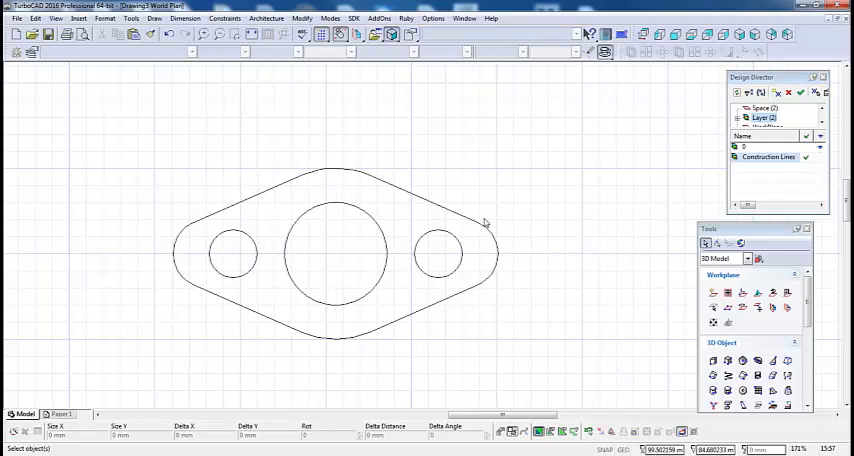
pyautogui.moveTo(612, 191)
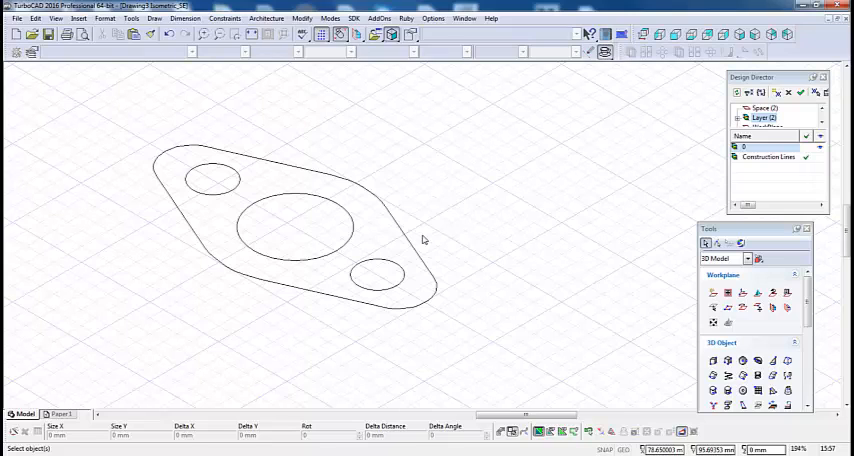
# Step: Window-select the flange profile and view its 3D properties, thickness 0 mm
pyautogui.moveTo(113, 133); pyautogui.dragTo(560, 348)
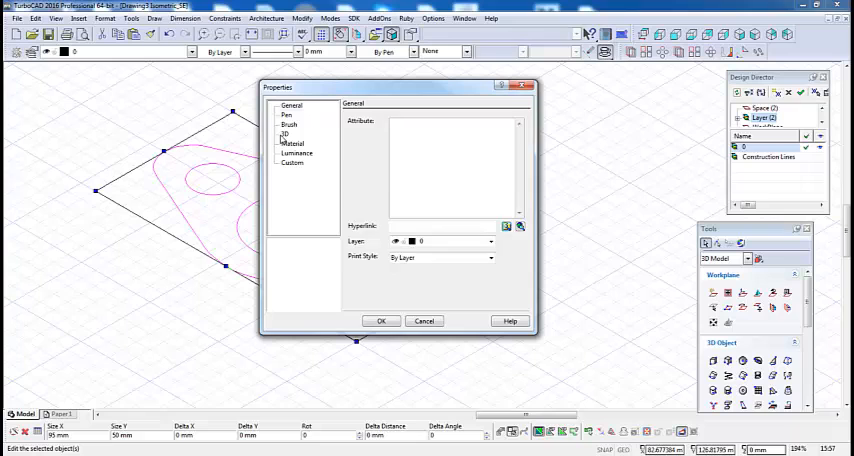
pyautogui.click(286, 134)
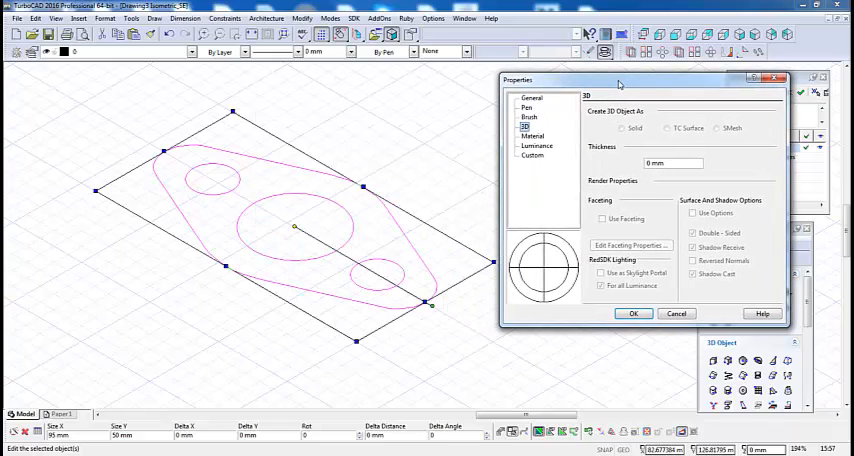
pyautogui.moveTo(155, 133)
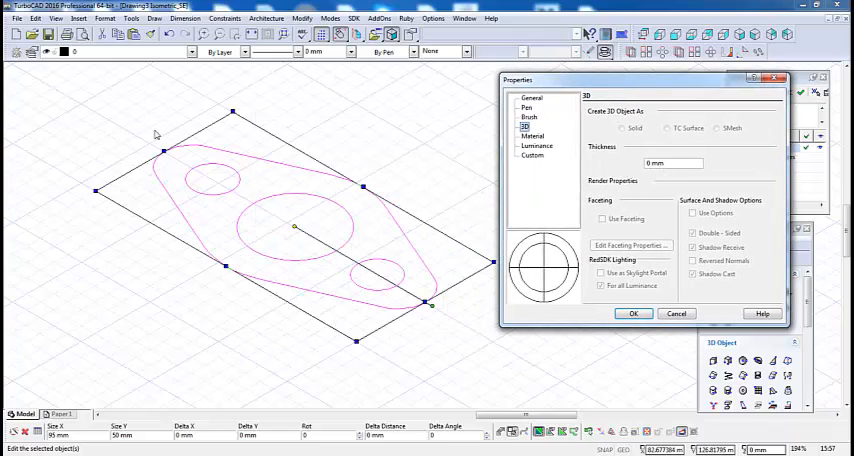
pyautogui.moveTo(298, 183)
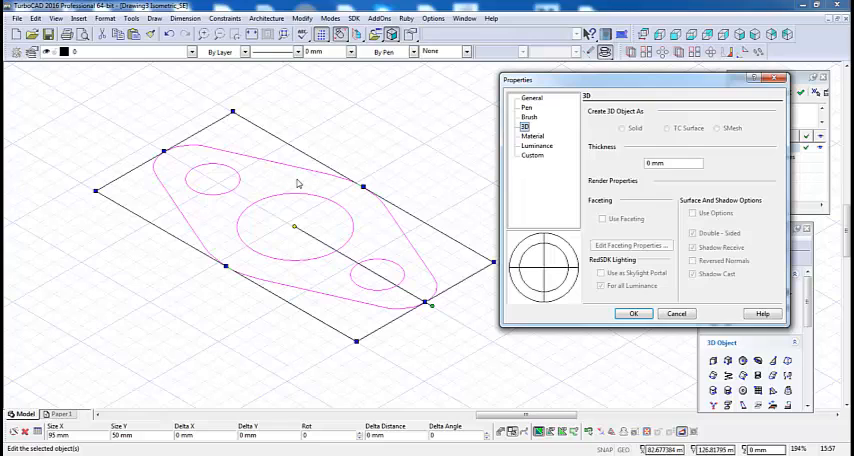
pyautogui.moveTo(362, 161)
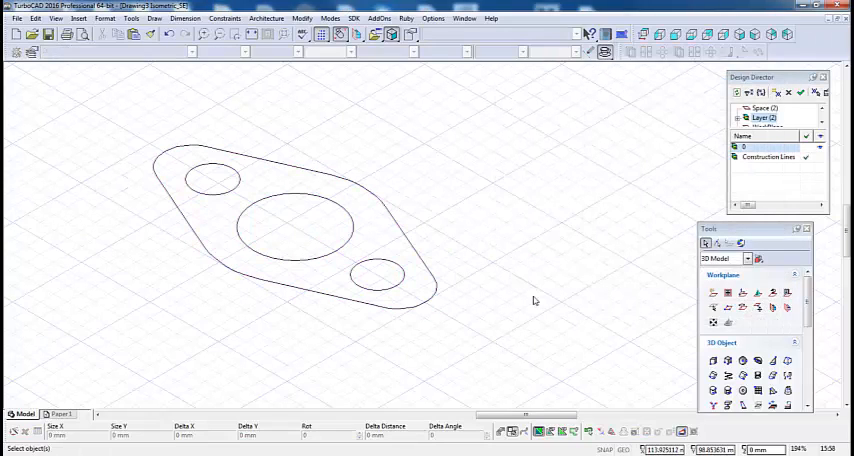
pyautogui.moveTo(713, 375)
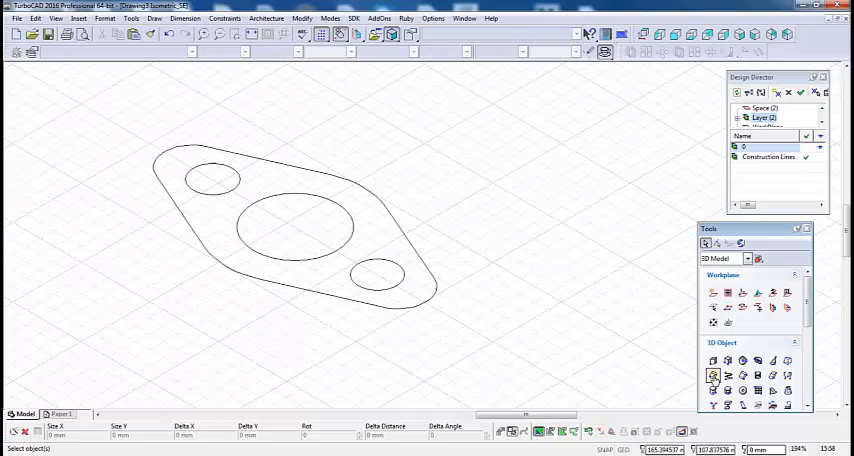
# Step: Start Normal Simple Extrude on the profile, then cancel the trial extrusion
pyautogui.click(713, 377)
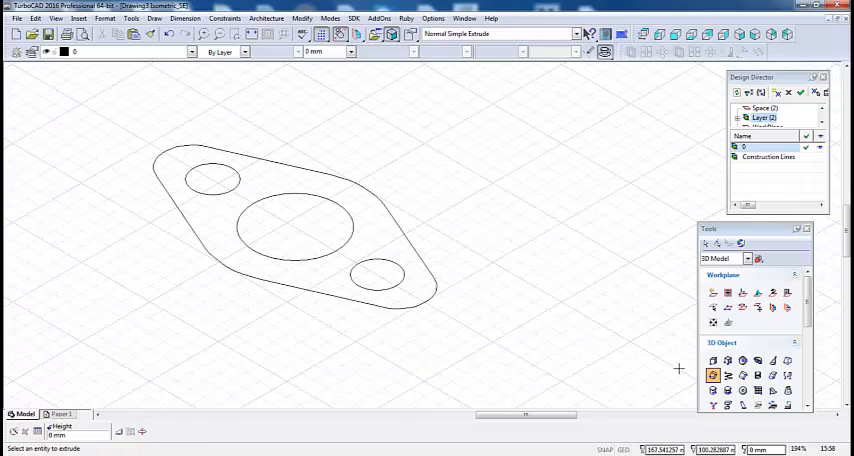
pyautogui.moveTo(410, 228)
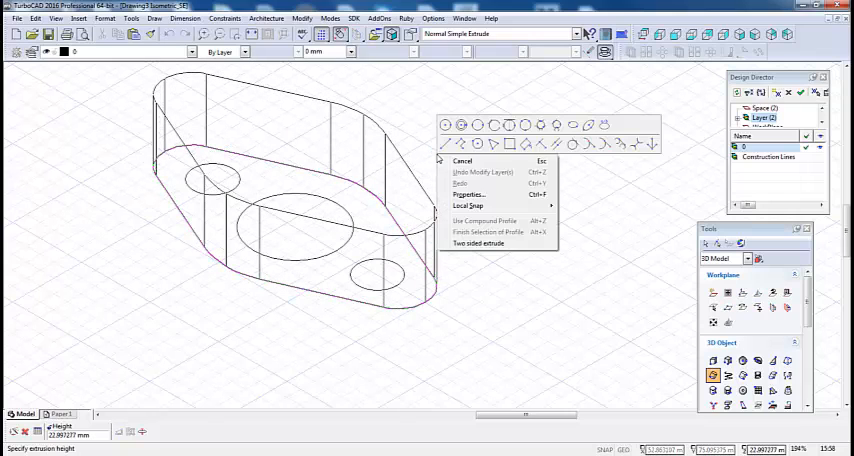
pyautogui.click(462, 161)
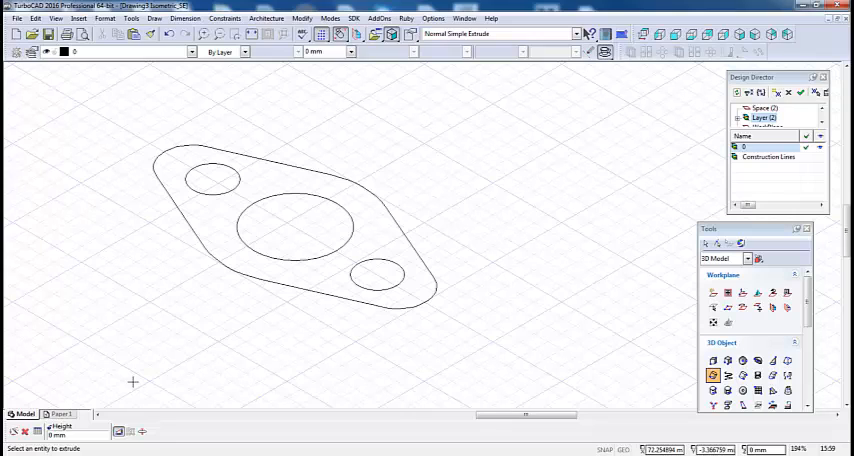
pyautogui.moveTo(219, 184)
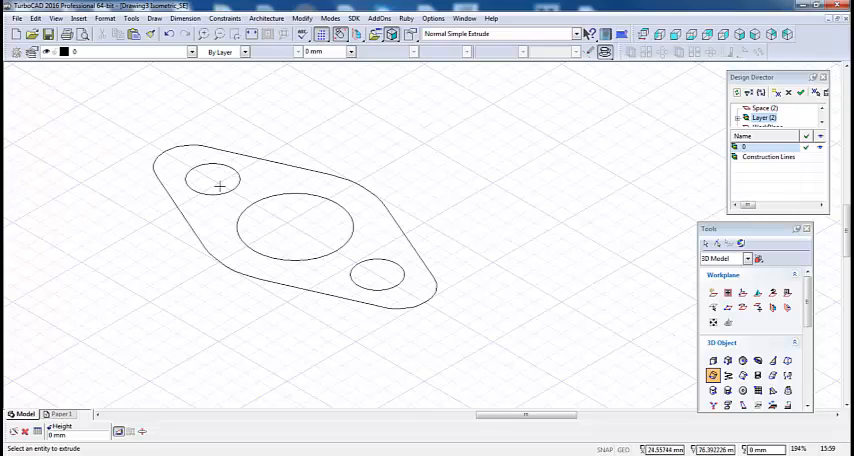
pyautogui.moveTo(380, 262)
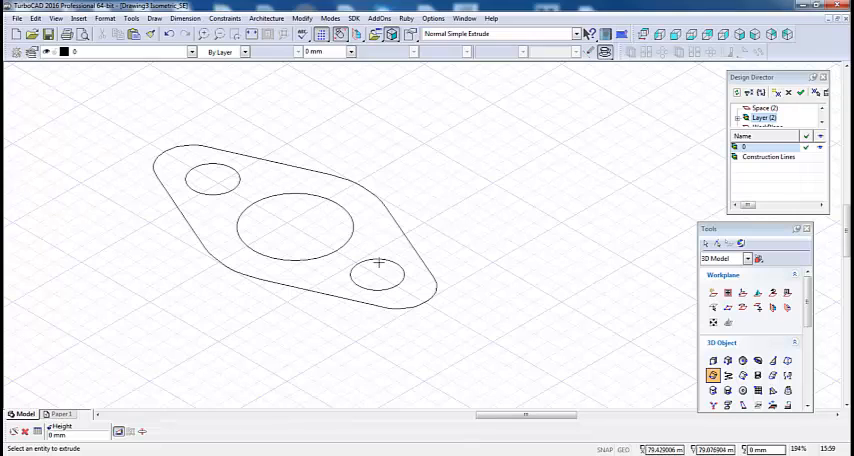
pyautogui.moveTo(380, 330)
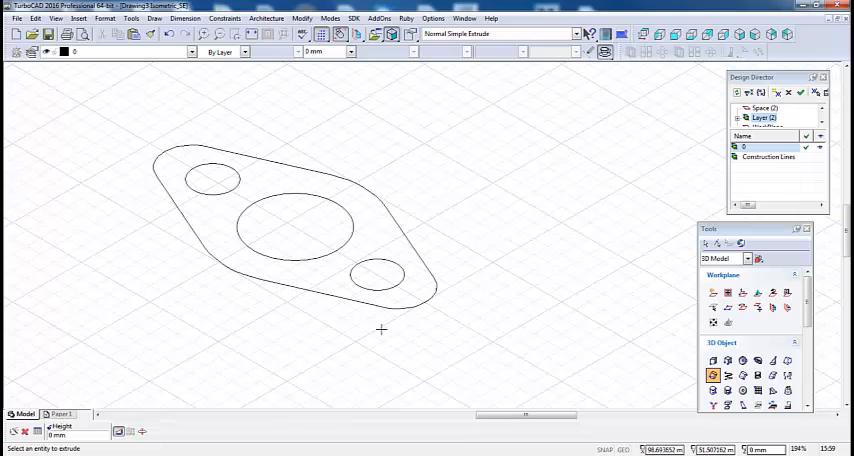
pyautogui.moveTo(352, 242)
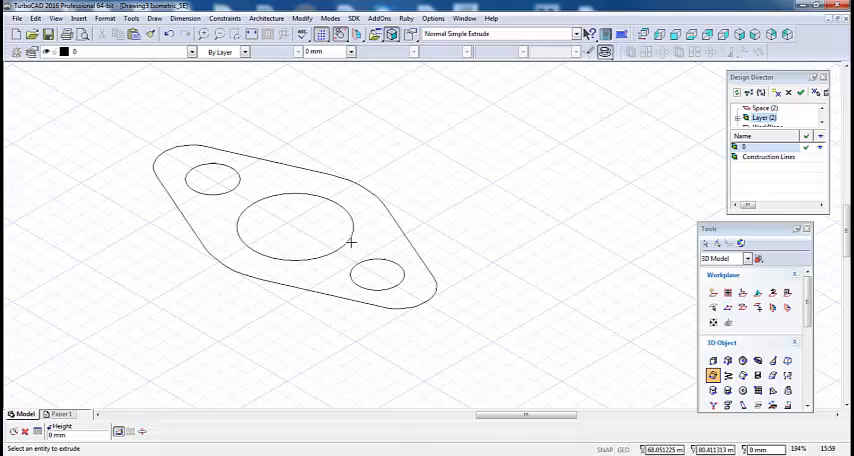
pyautogui.moveTo(287, 163)
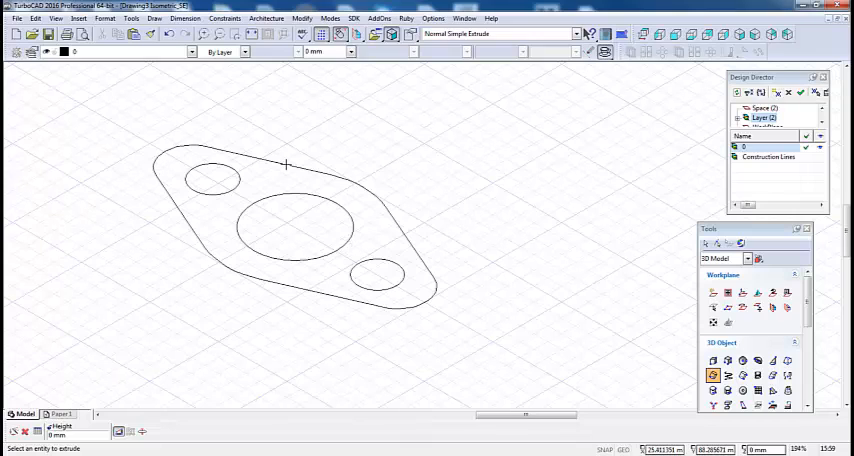
pyautogui.moveTo(162, 238)
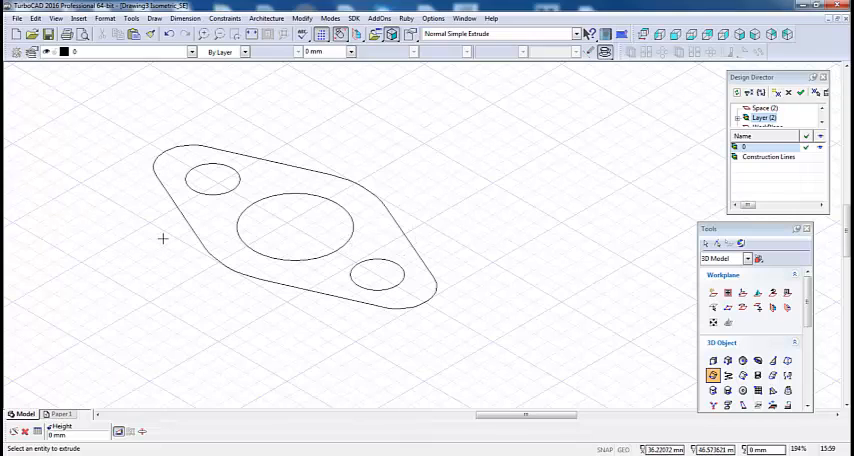
pyautogui.moveTo(185, 210)
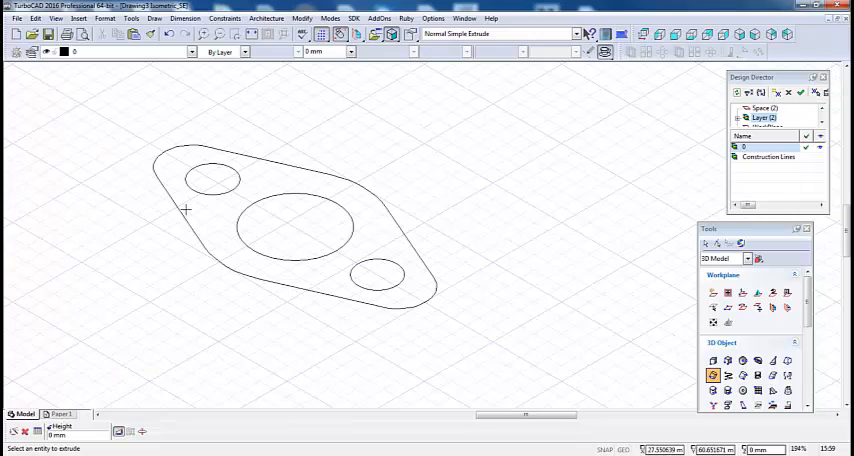
pyautogui.moveTo(128, 221)
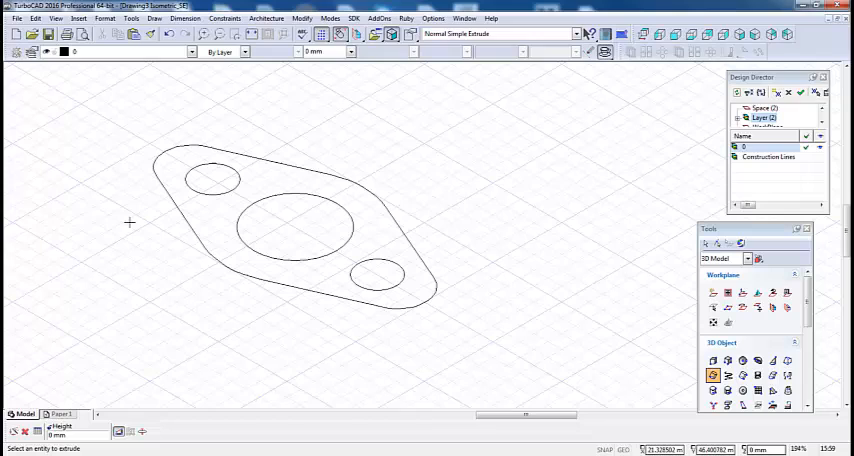
pyautogui.moveTo(170, 147)
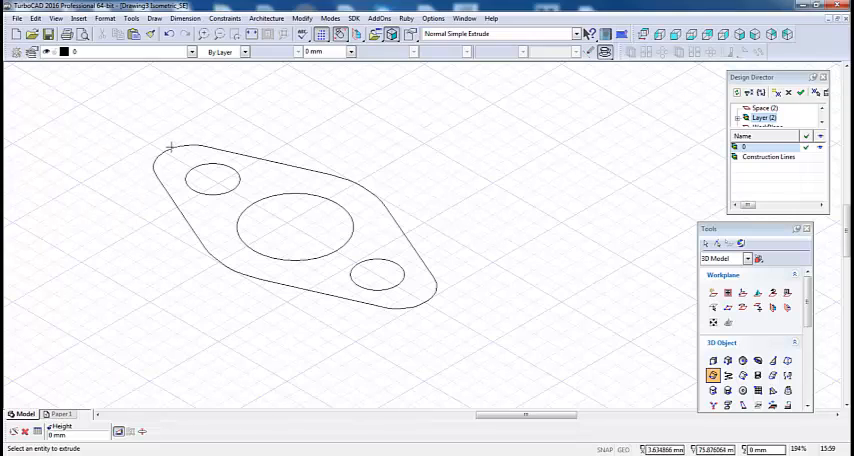
pyautogui.moveTo(157, 245)
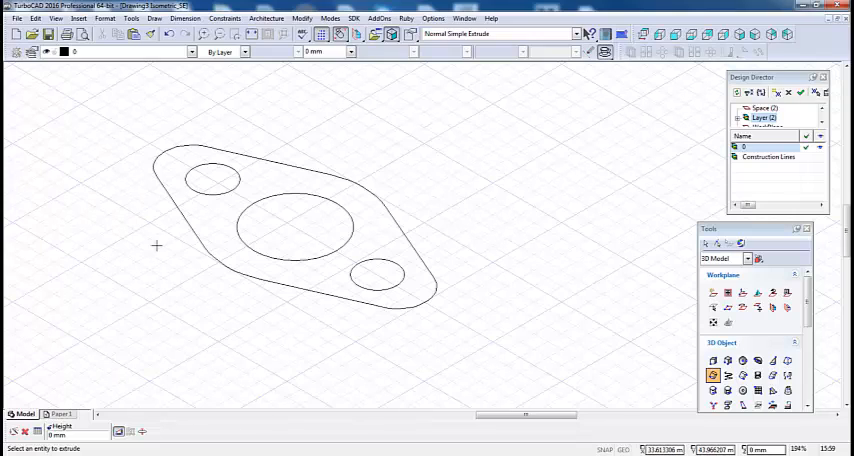
pyautogui.moveTo(118, 432)
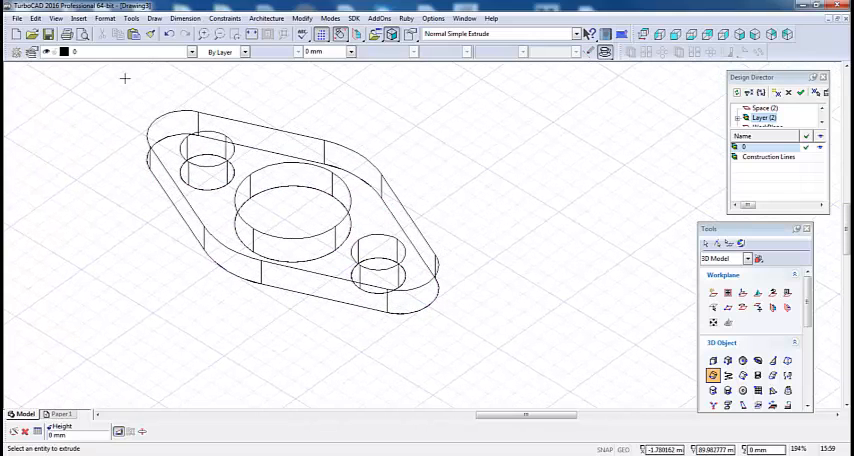
# Step: Zoom in on the extruded flange solid and end Simple Extrude
pyautogui.click(55, 18)
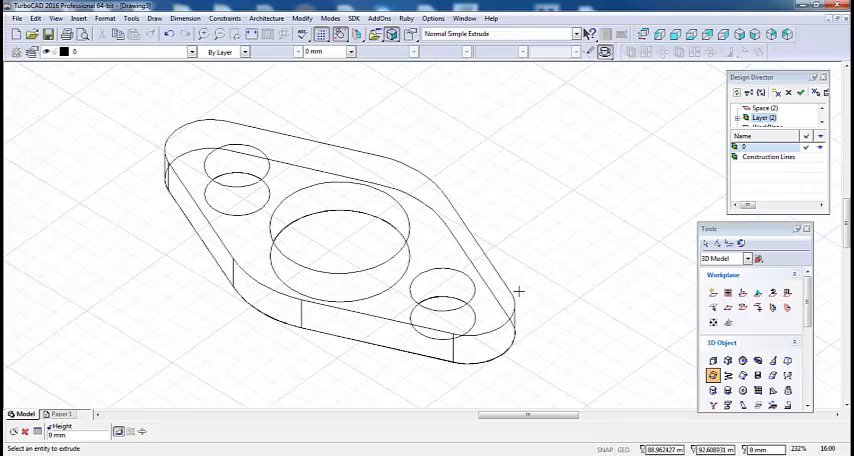
pyautogui.moveTo(336, 235)
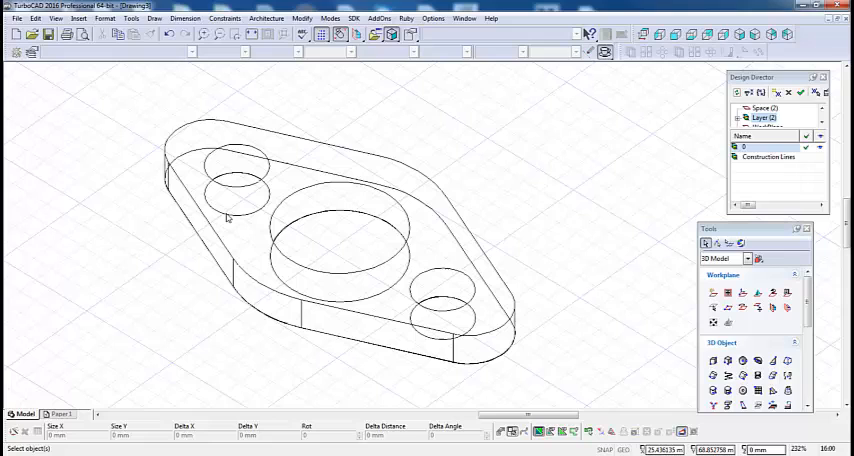
# Step: Right-click the solid and choose one overlapping object from the selection list
pyautogui.rightClick(228, 218)
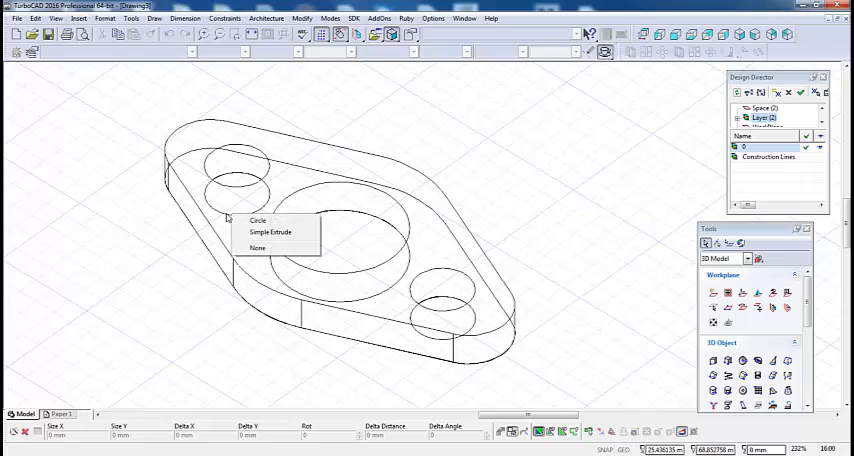
pyautogui.click(258, 219)
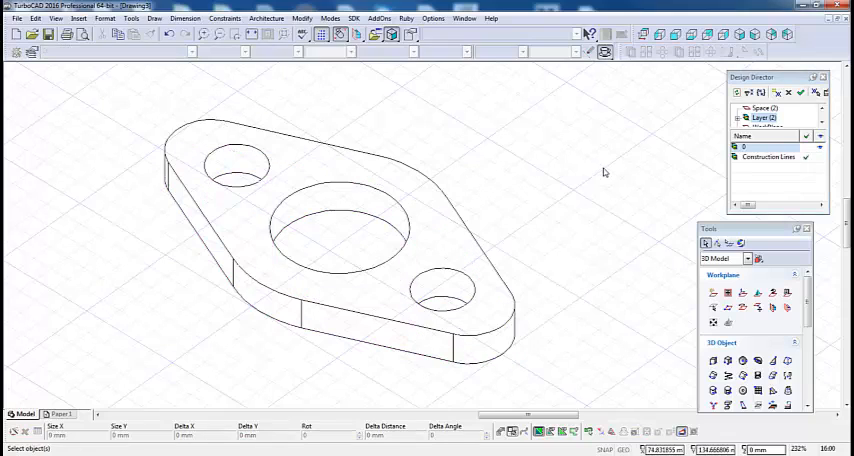
pyautogui.moveTo(481, 223)
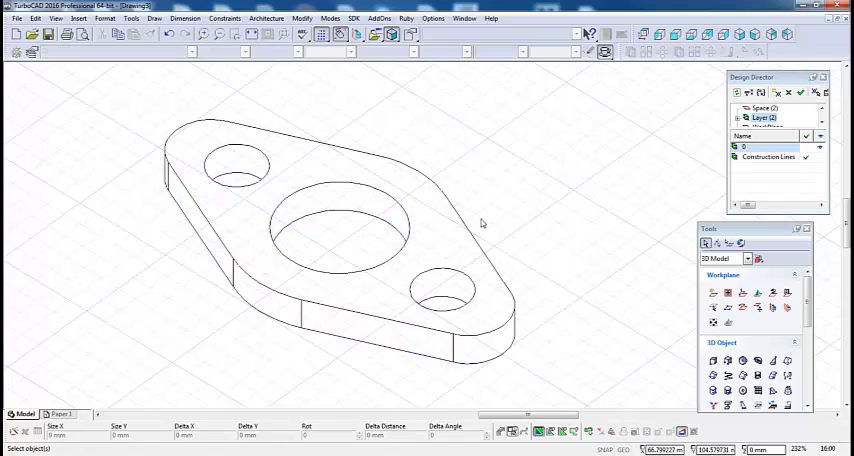